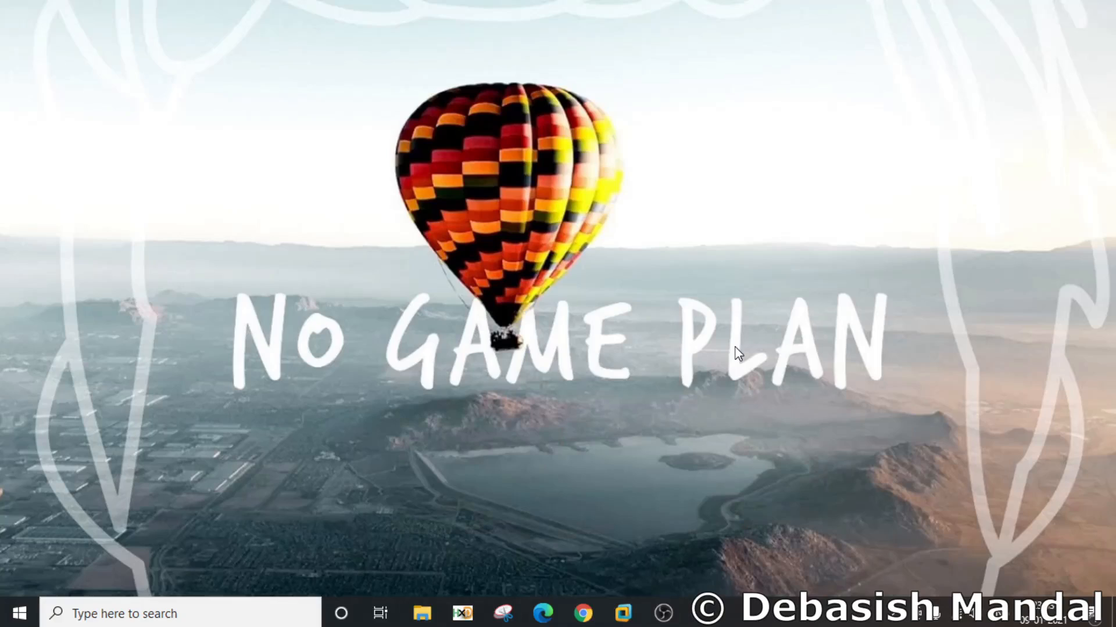
mouse_move(586, 487)
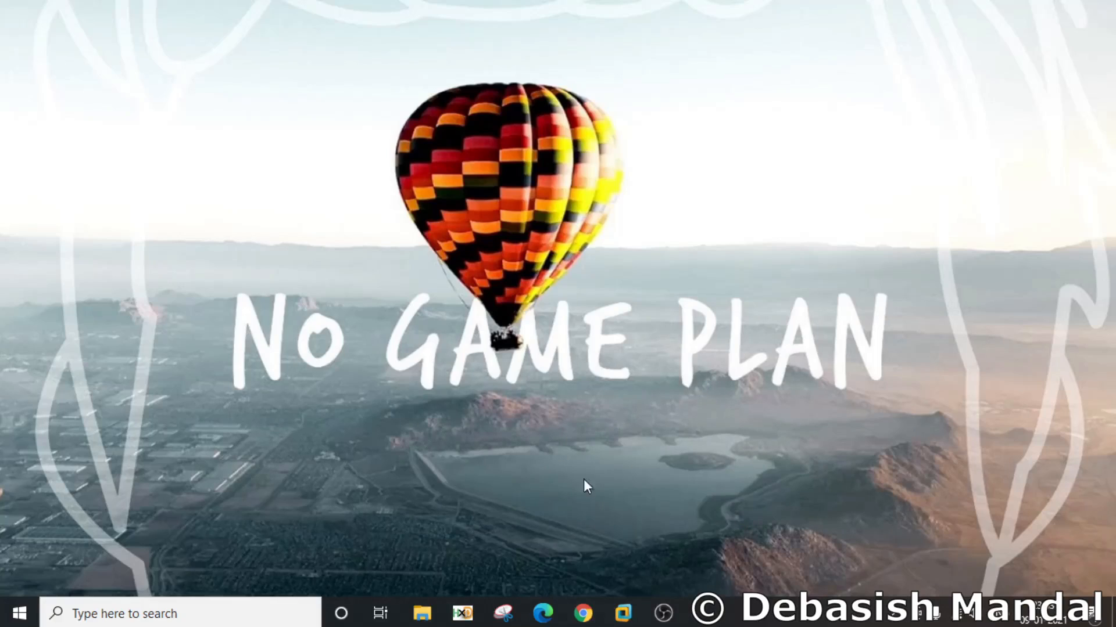
mouse_move(623, 528)
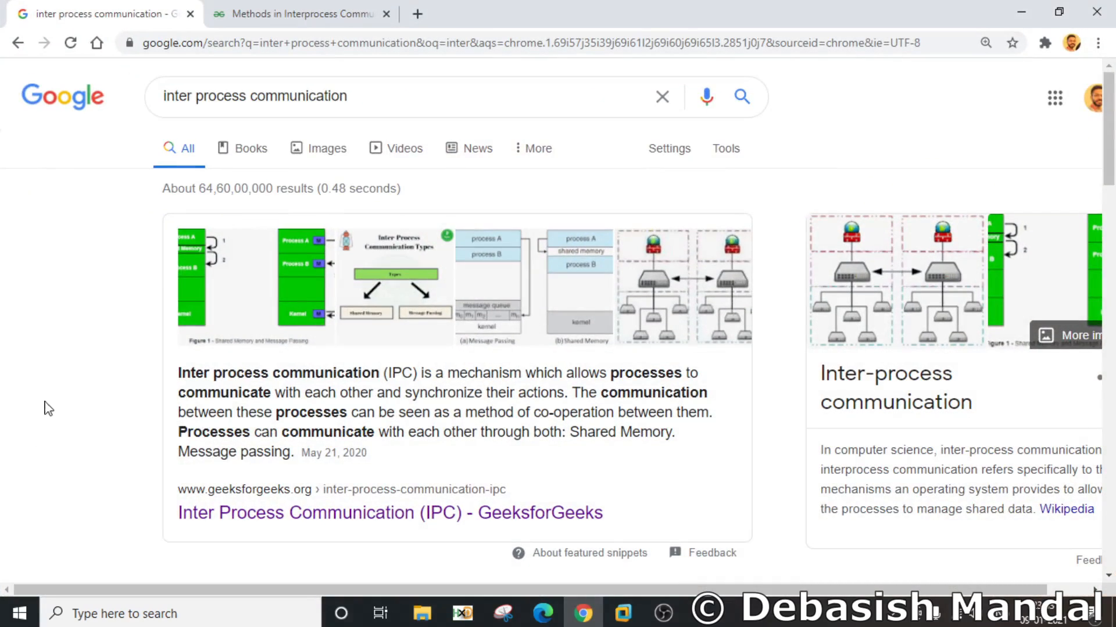
mouse_move(539, 368)
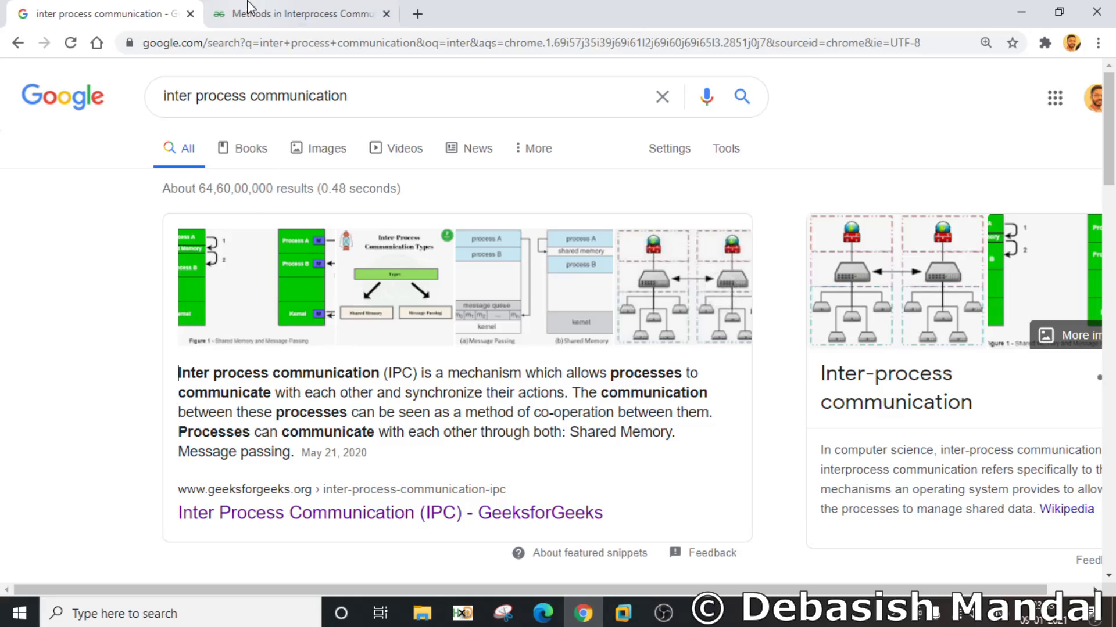
Step: Switch to the Methods in Interprocess Communication article and highlight the pipes and named pipes headings
click(298, 14)
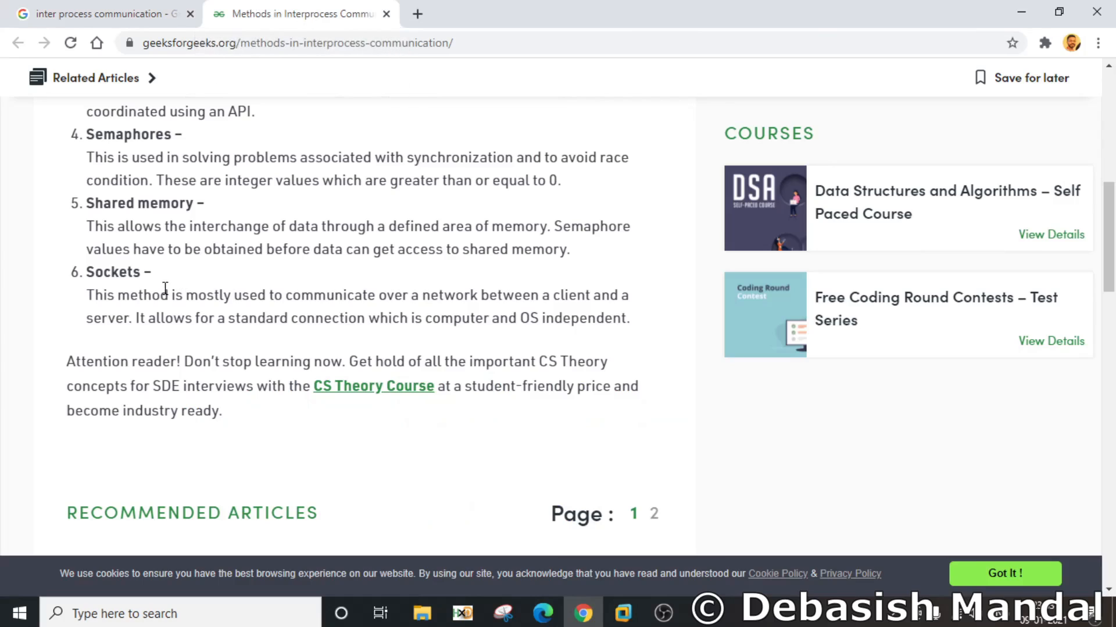
scroll(up, 3)
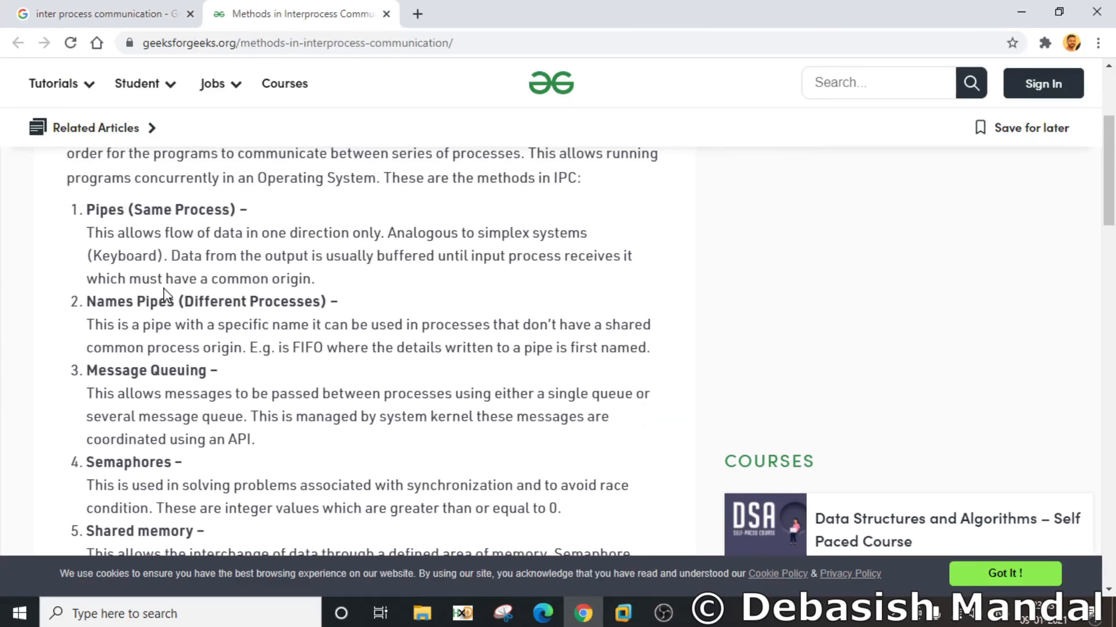
mouse_move(91, 219)
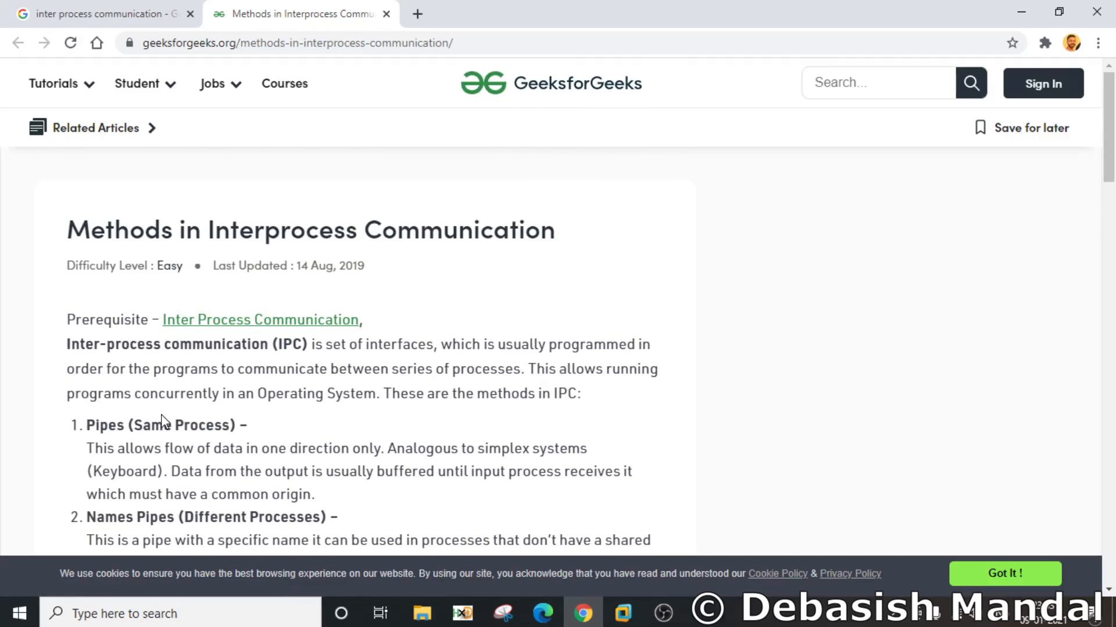
scroll(down, 3)
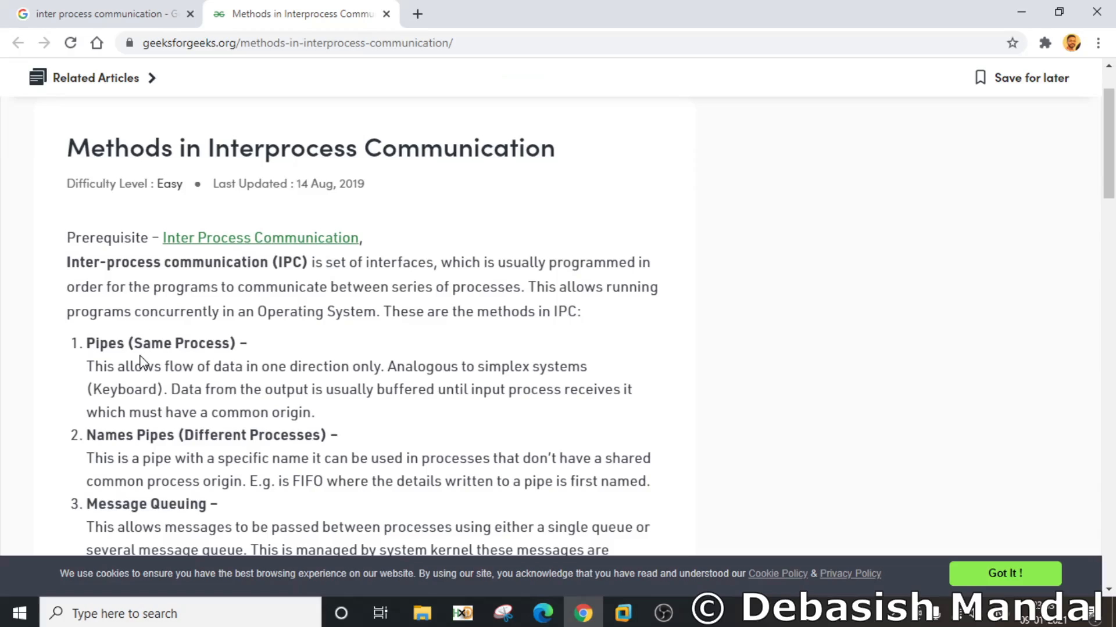
scroll(down, 3)
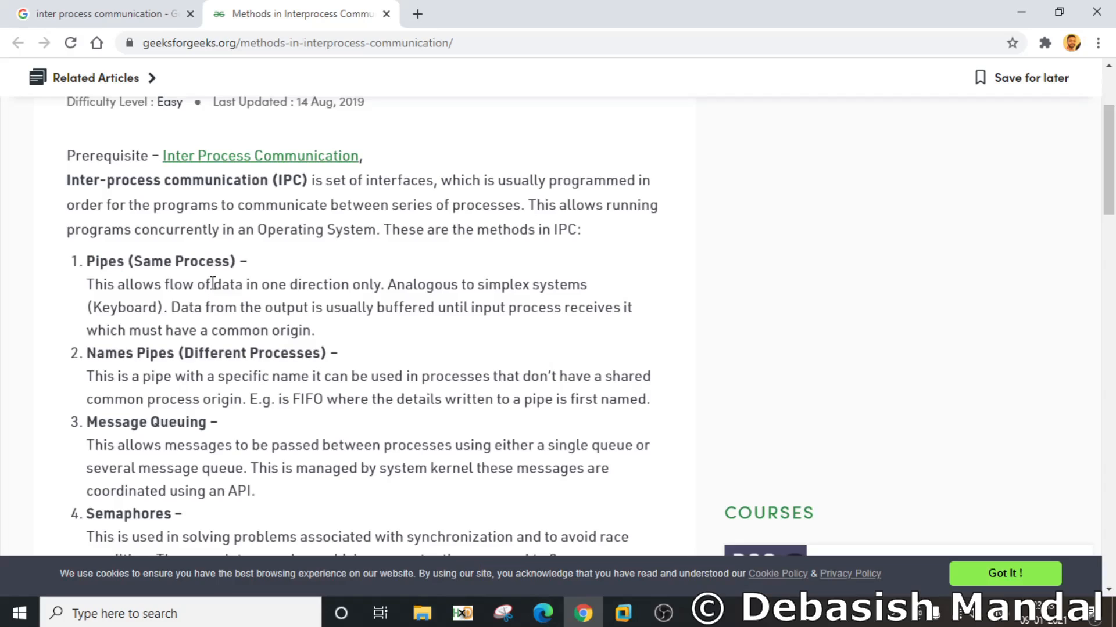
drag(86, 261, 201, 262)
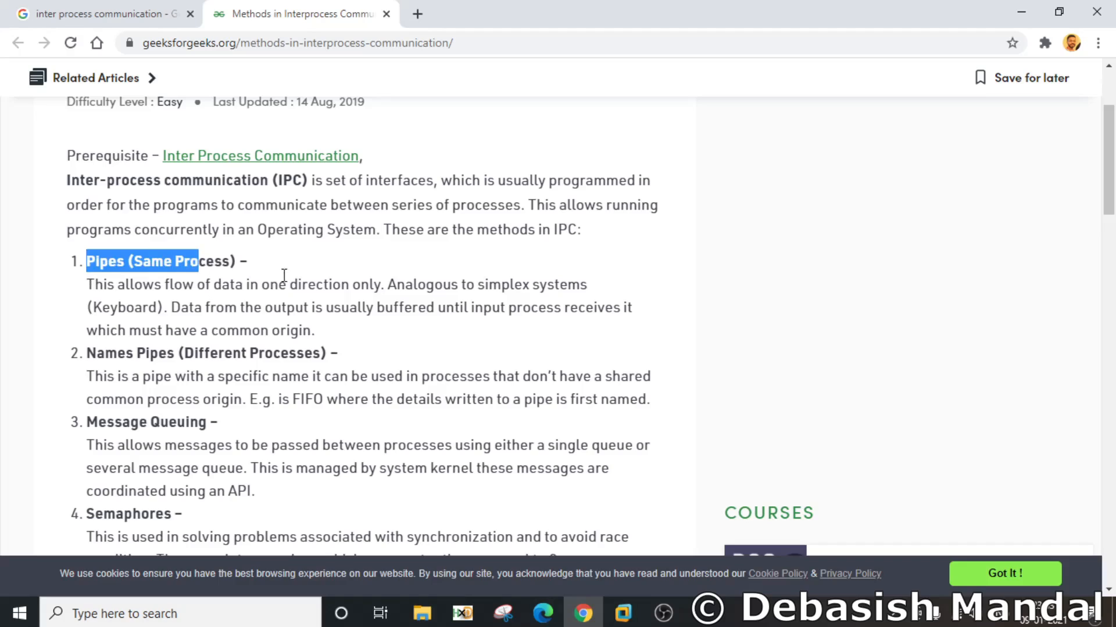
scroll(down, 3)
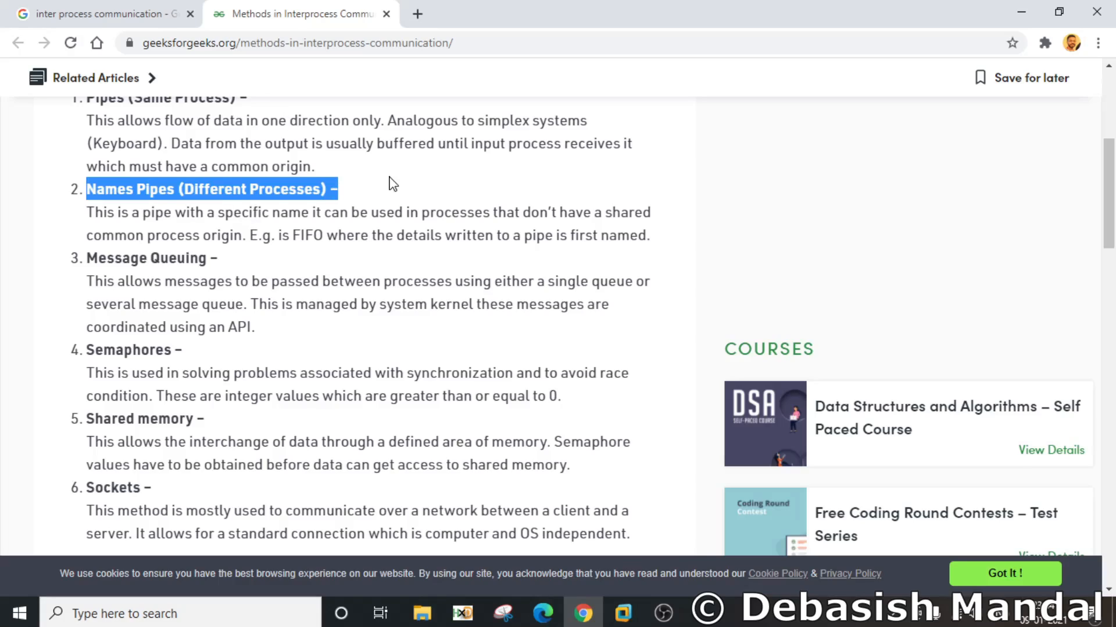
click(172, 265)
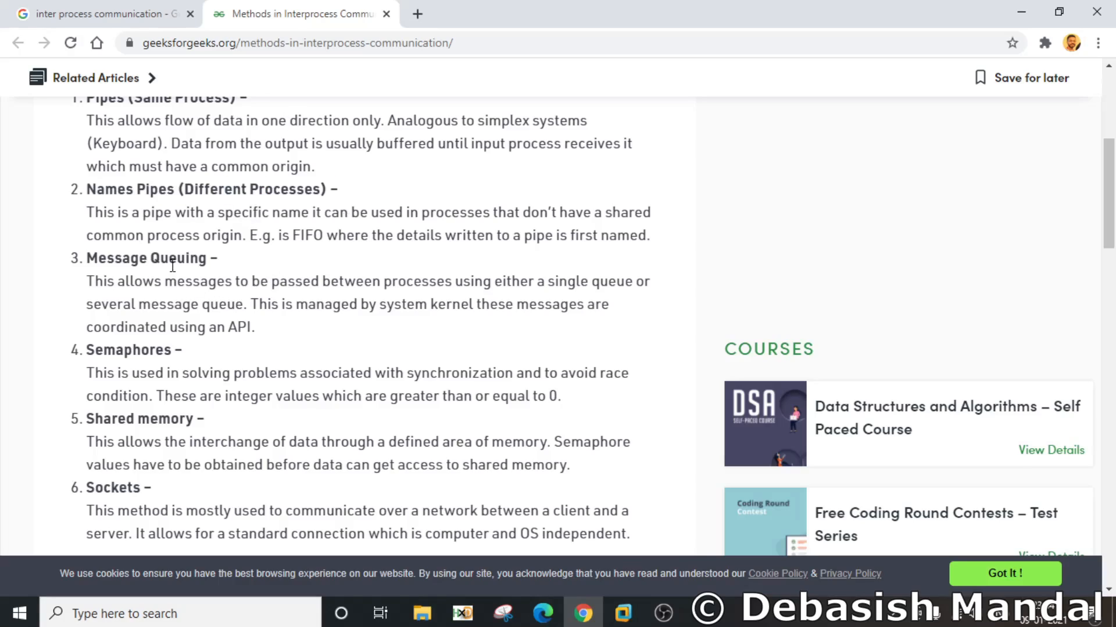
mouse_move(85, 267)
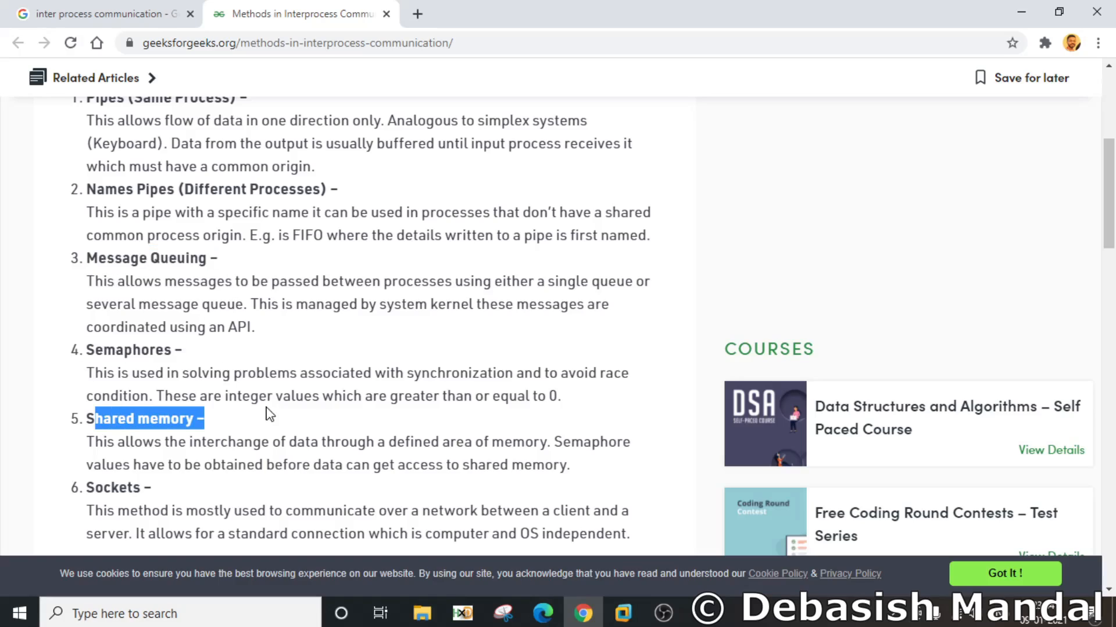
Step: Highlight the shared memory and Sockets descriptions, then leave the article for a new browser tab
scroll(down, 3)
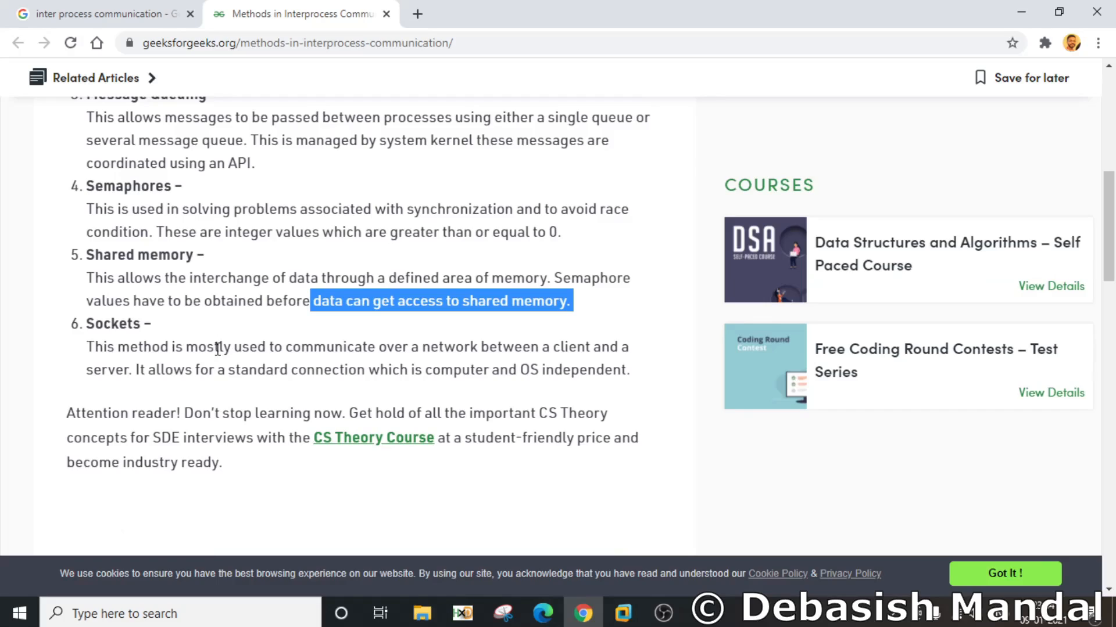
click(90, 349)
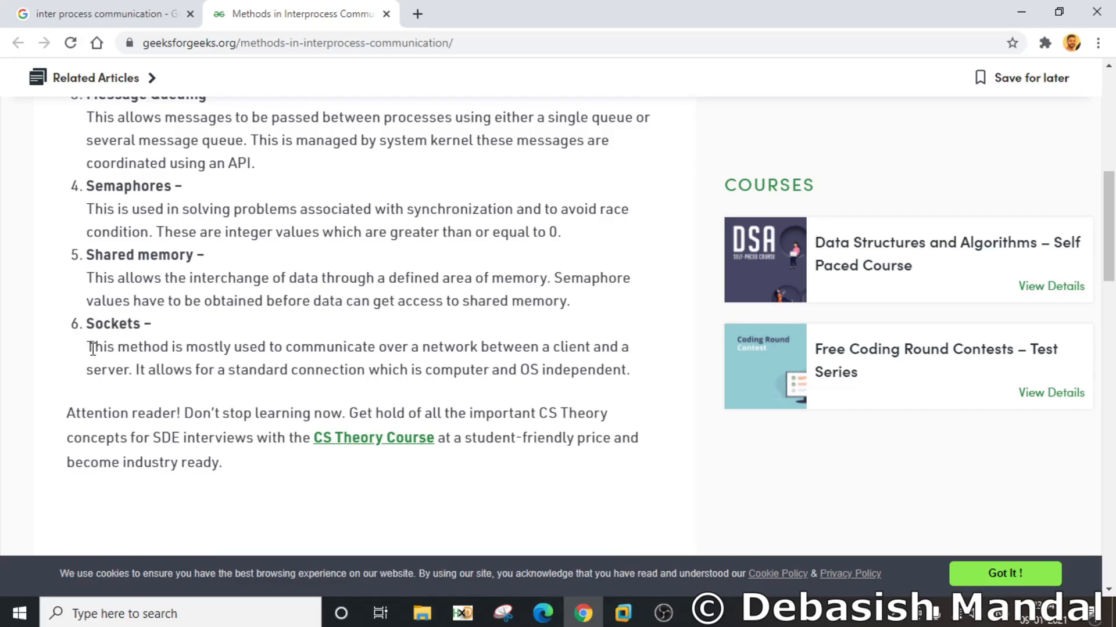
drag(91, 346, 364, 346)
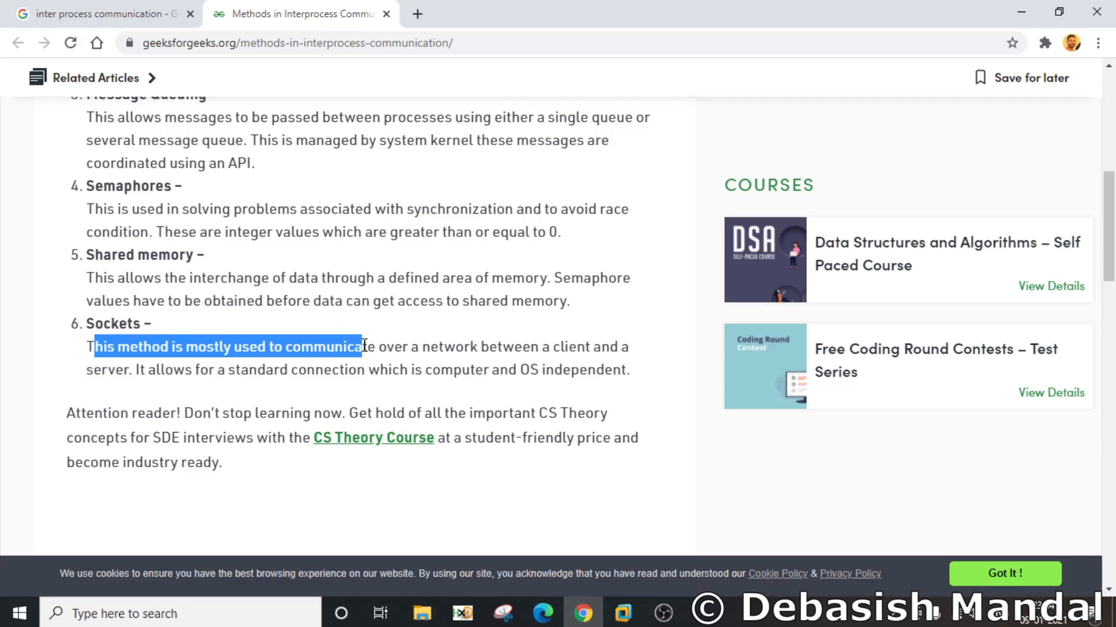
click(565, 339)
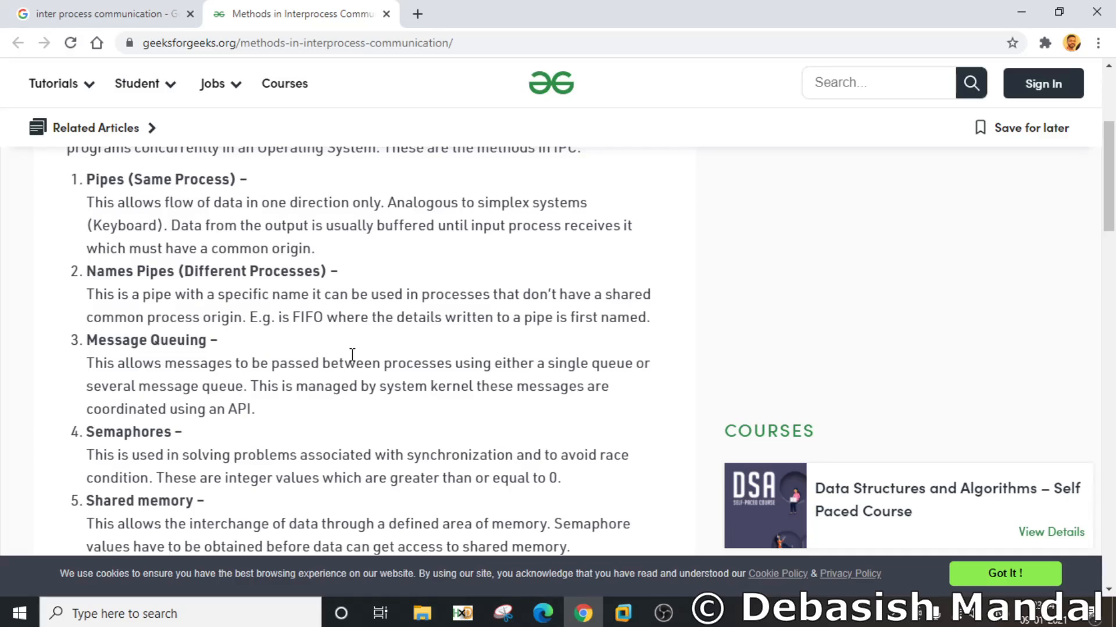
scroll(up, 3)
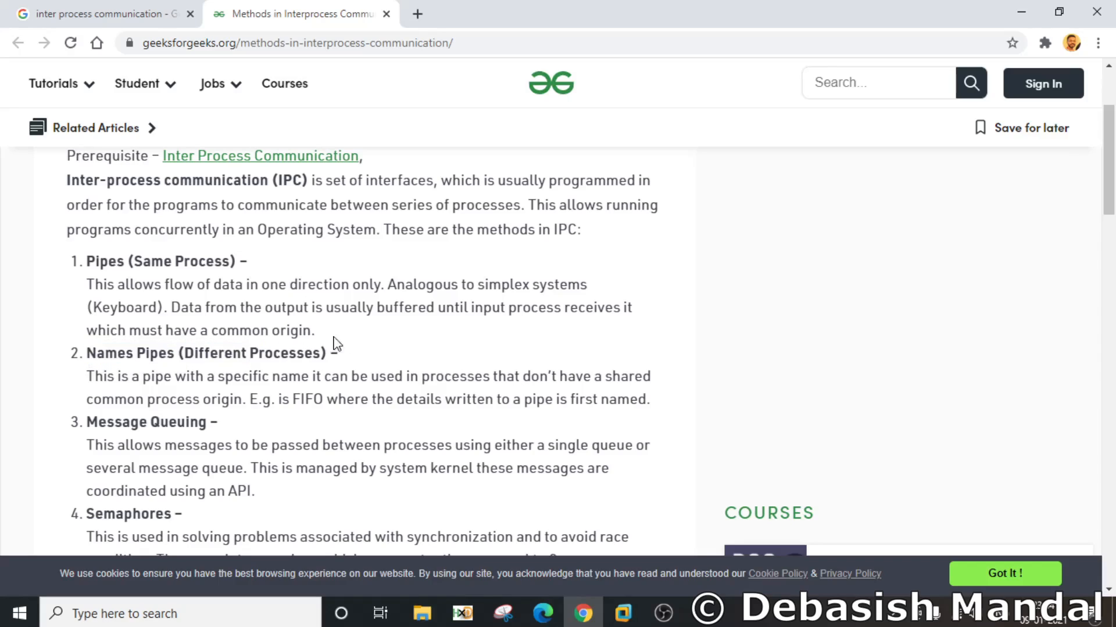
mouse_move(199, 369)
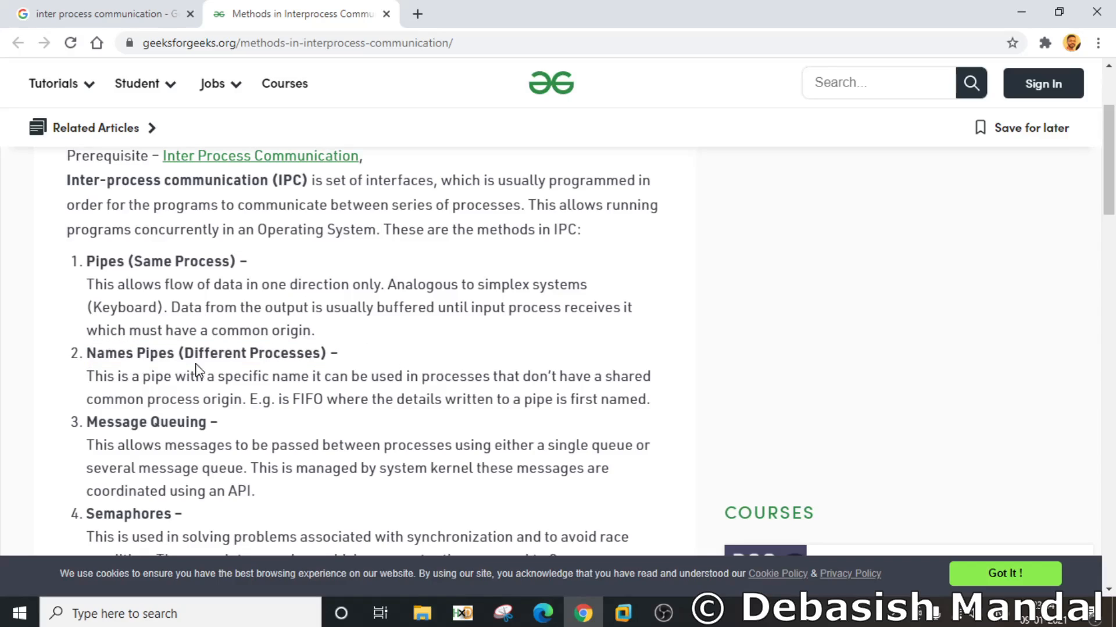
click(612, 13)
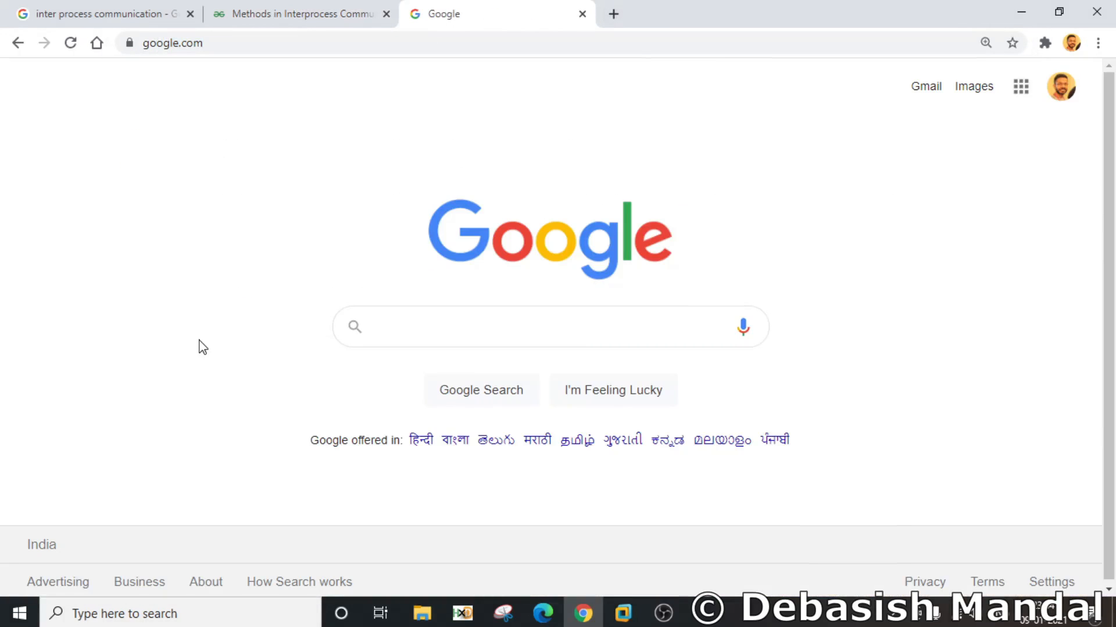
Step: Search Google for 'io ninja' via the 'ioni' suggestion dropdown
text(ioni)
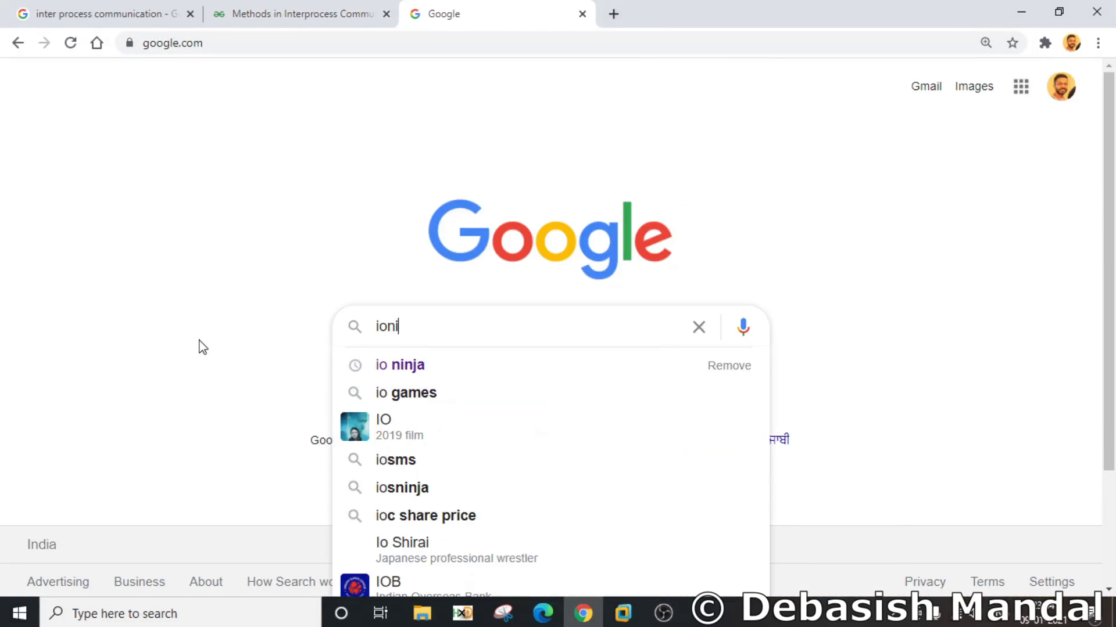
click(398, 365)
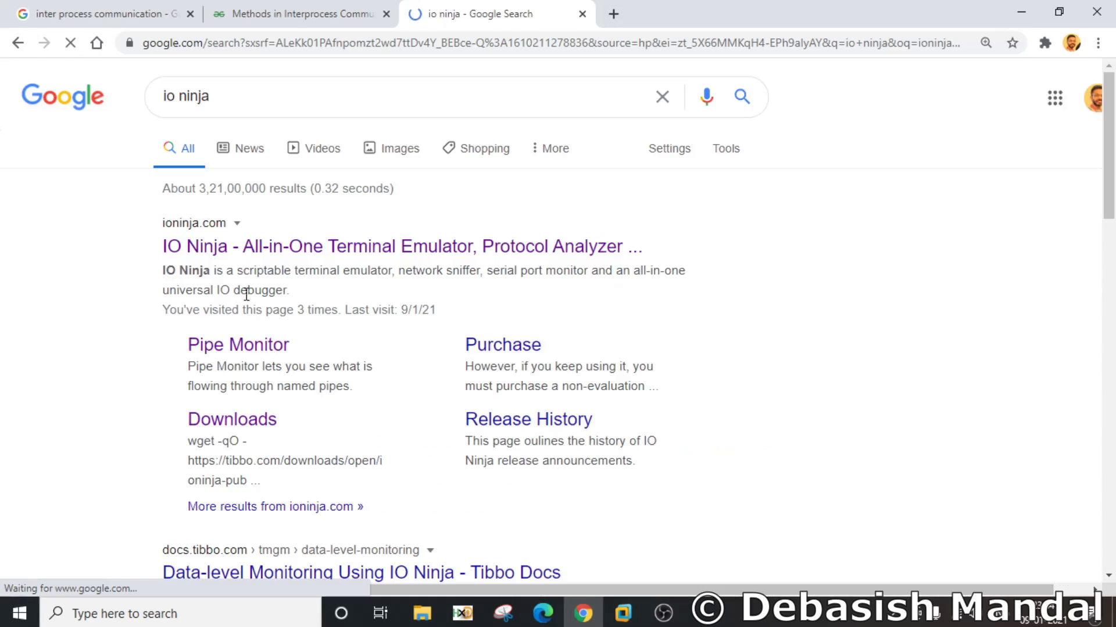
mouse_move(503, 211)
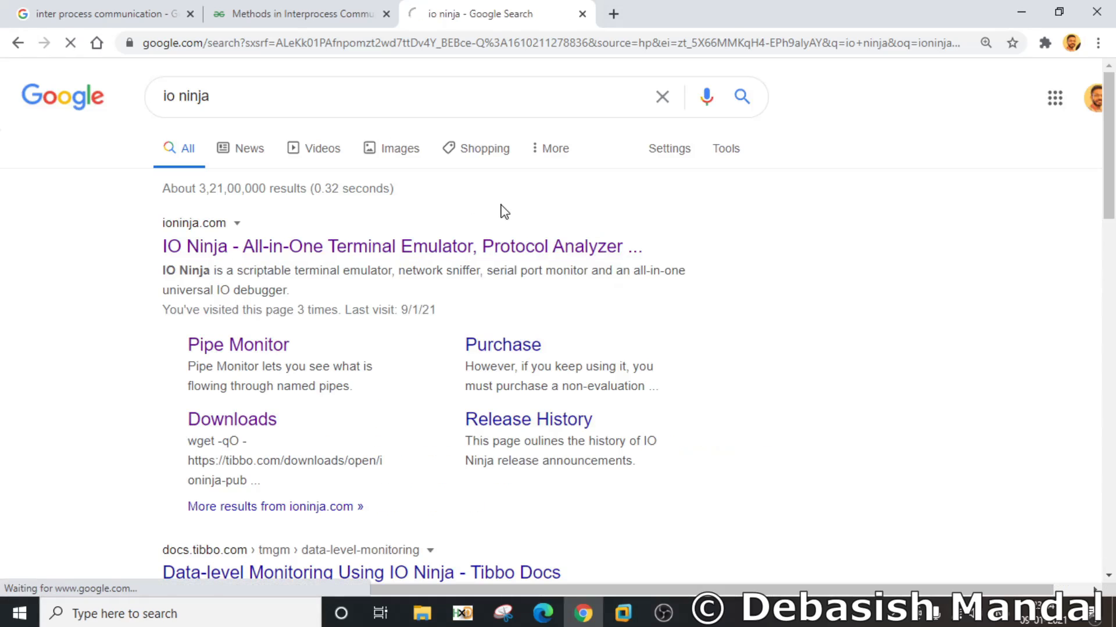
Step: Go to ioninja.com and scroll down to the IO Ninja 3.15.1 release notes and Download button
click(401, 246)
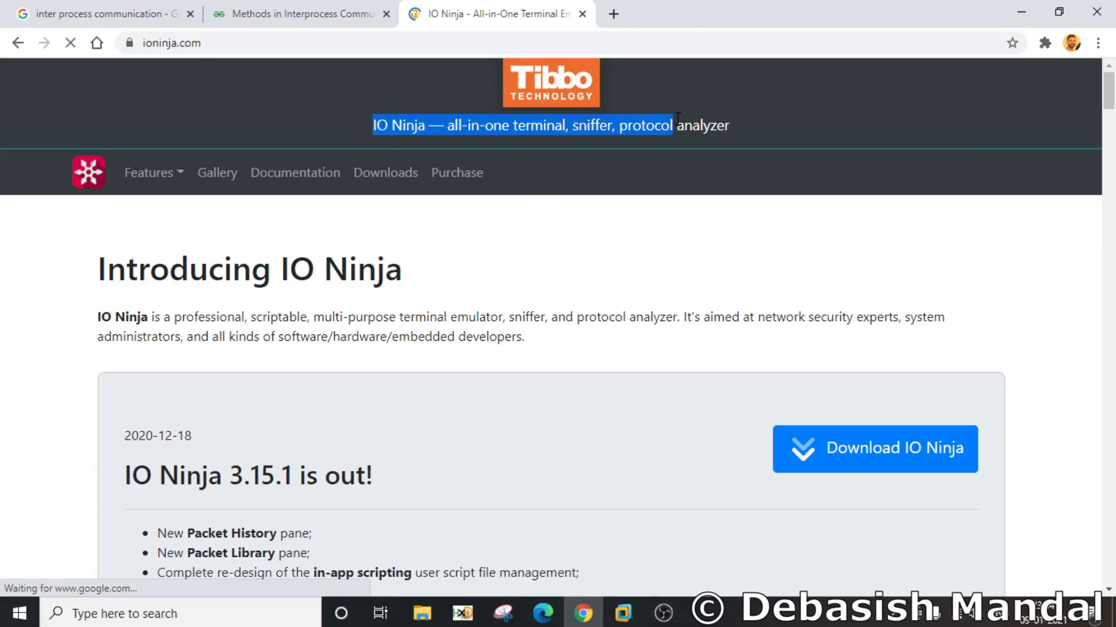
scroll(down, 3)
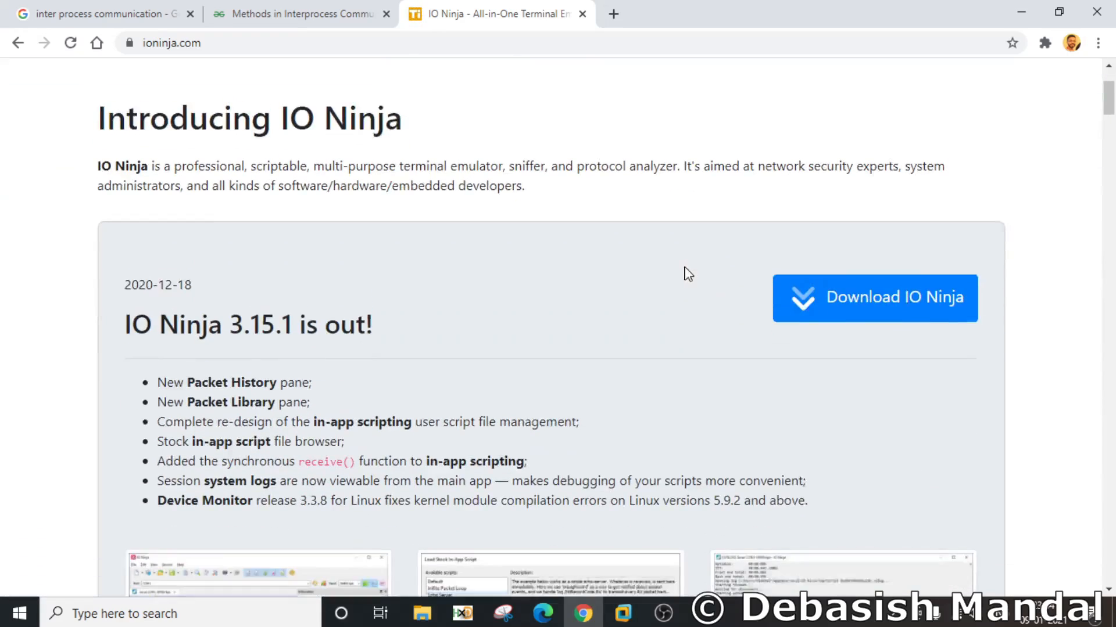
scroll(down, 3)
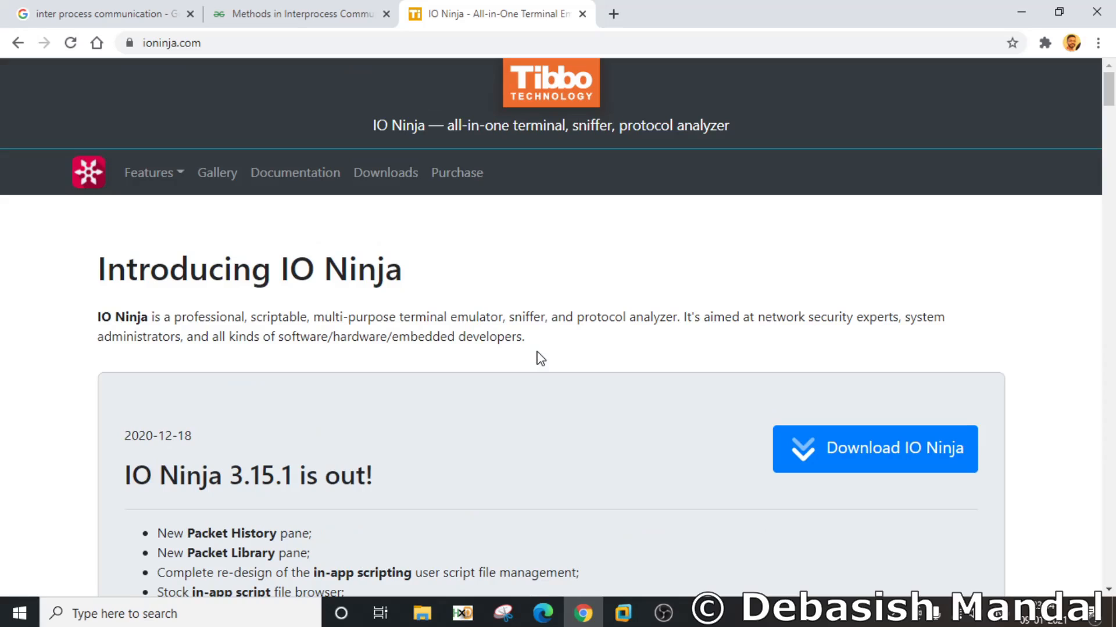
scroll(down, 3)
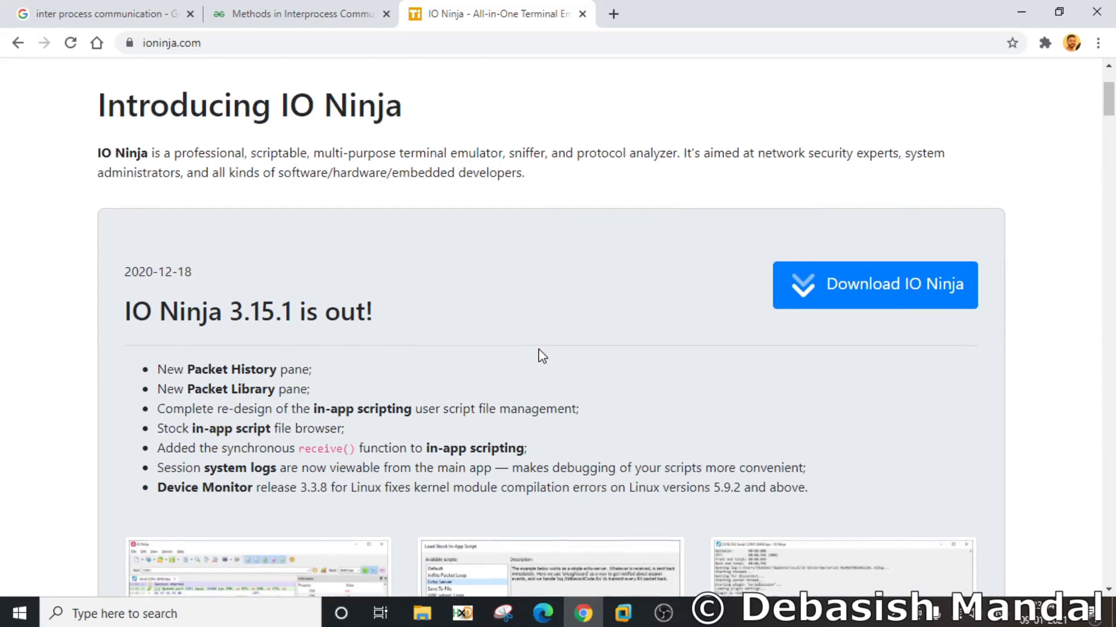
scroll(down, 3)
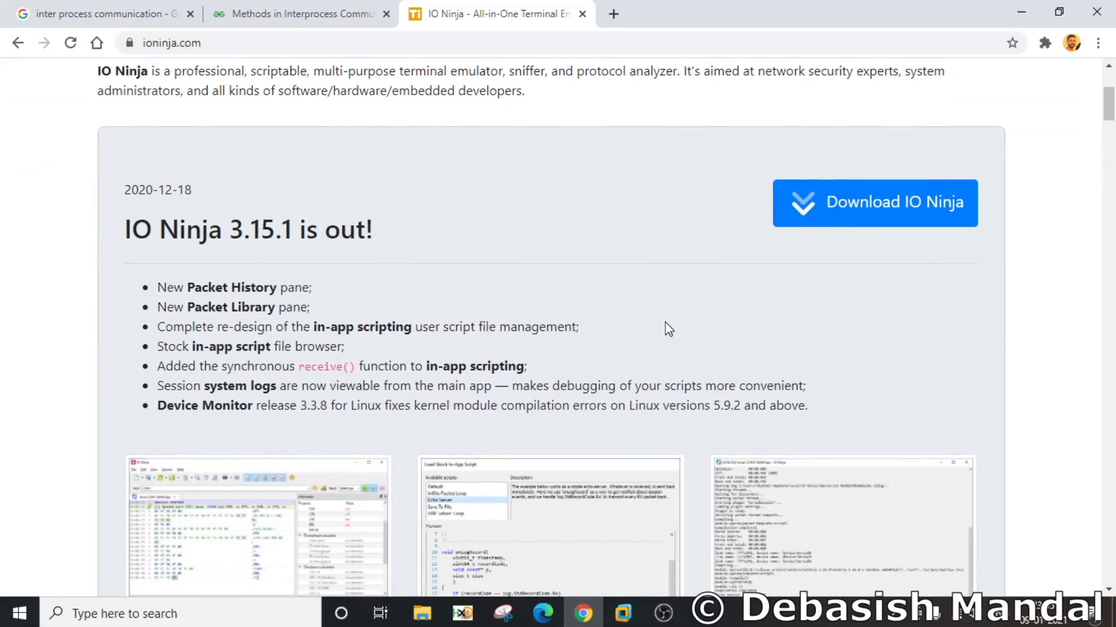
mouse_move(1001, 236)
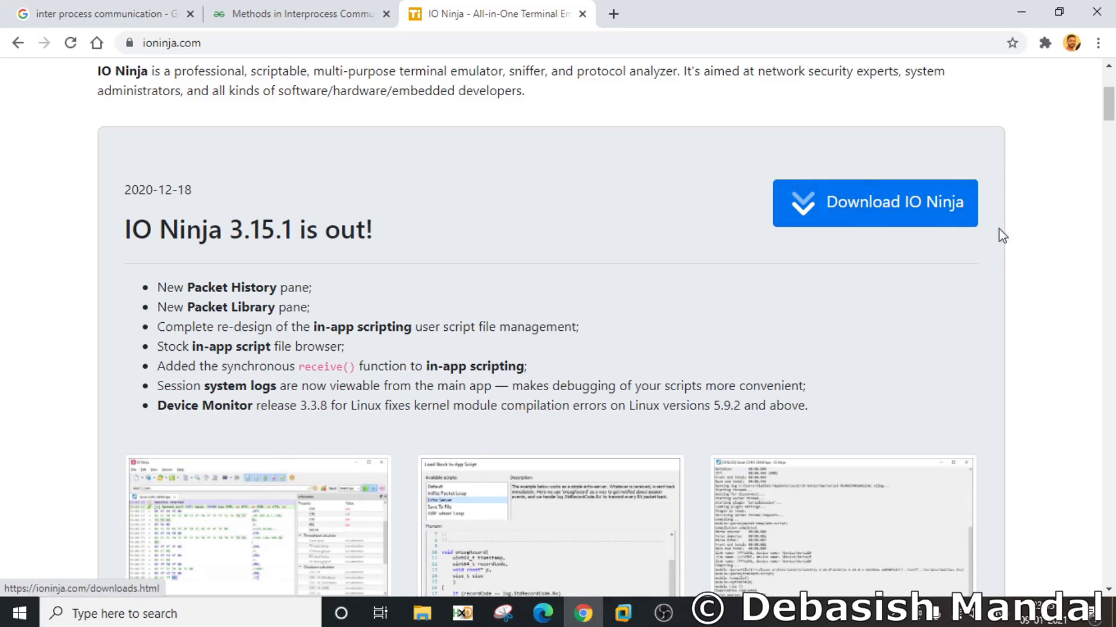
scroll(down, 3)
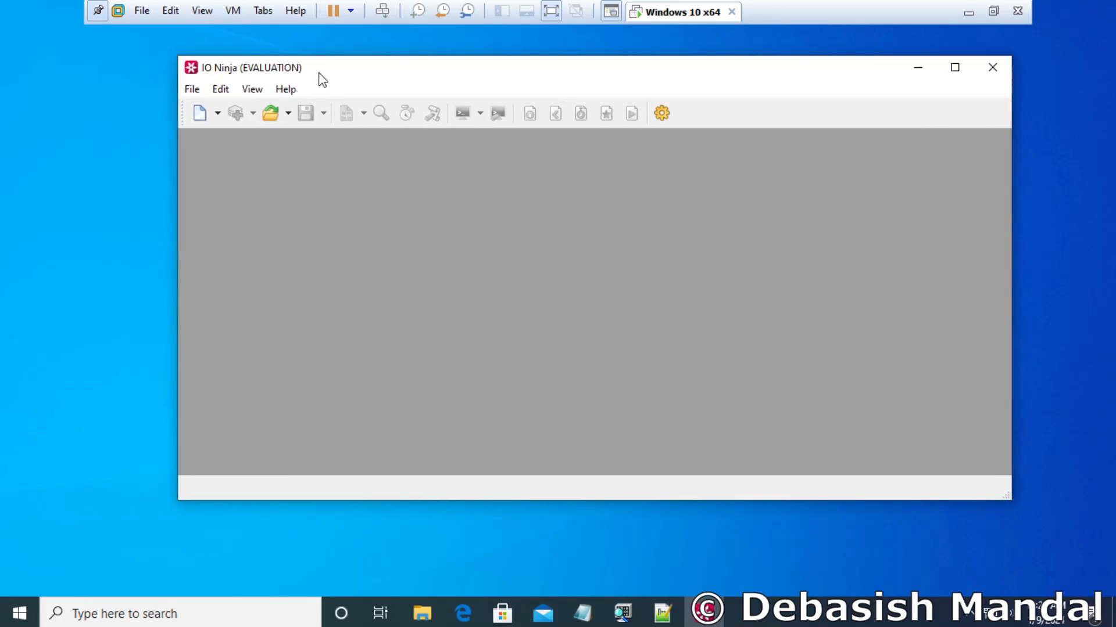
mouse_move(557, 44)
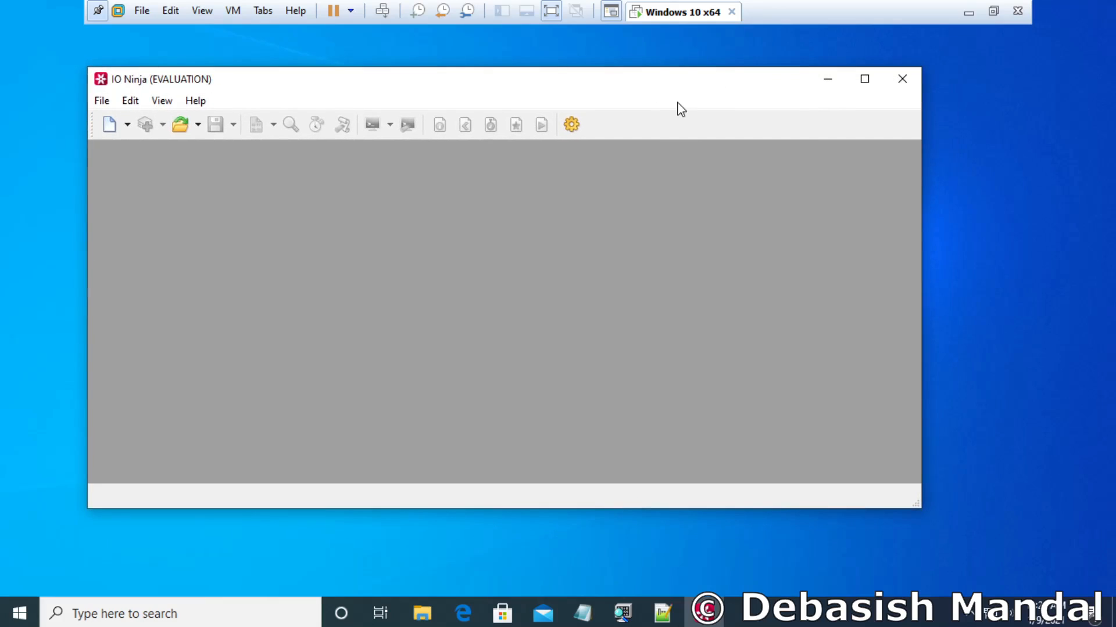
mouse_move(634, 91)
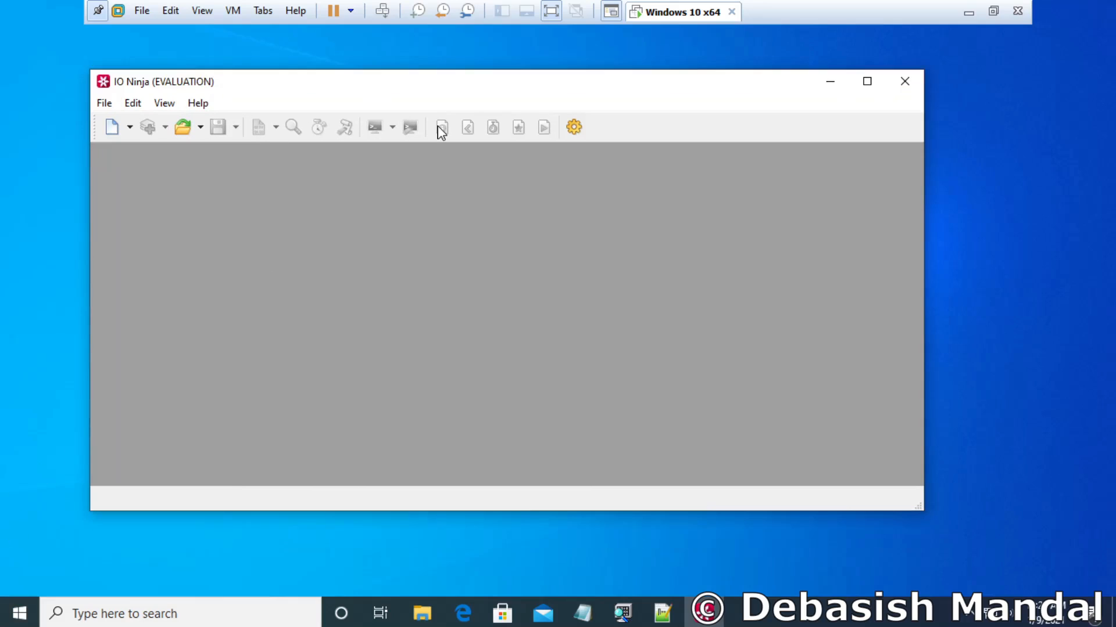
Step: Launch Google Chrome in the VM from the Windows taskbar search for 'chrom'
text(chrom)
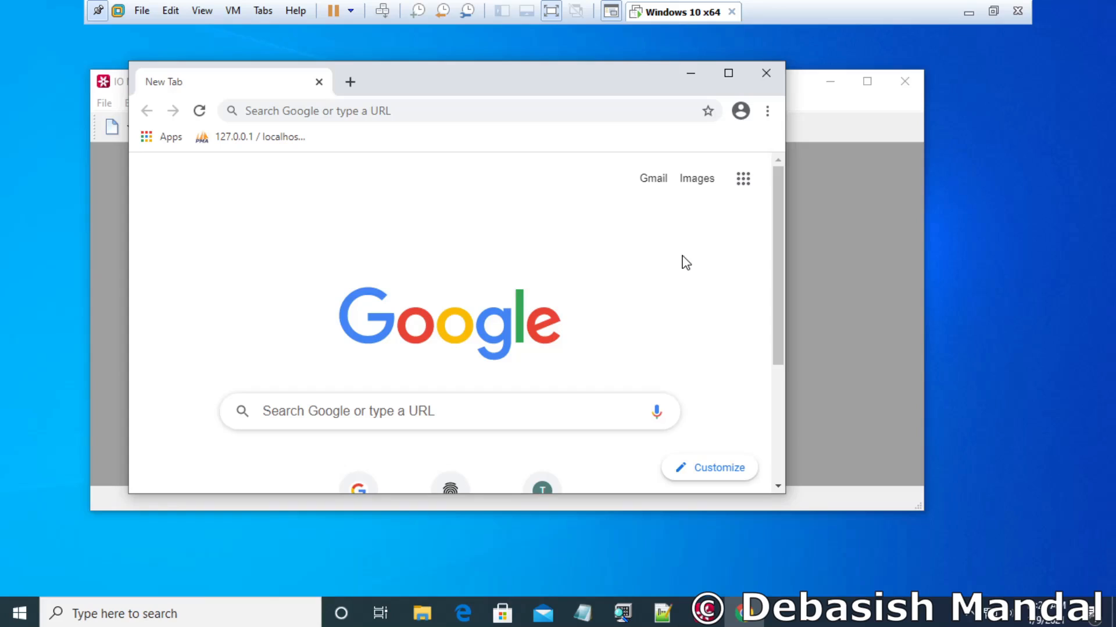
click(17, 614)
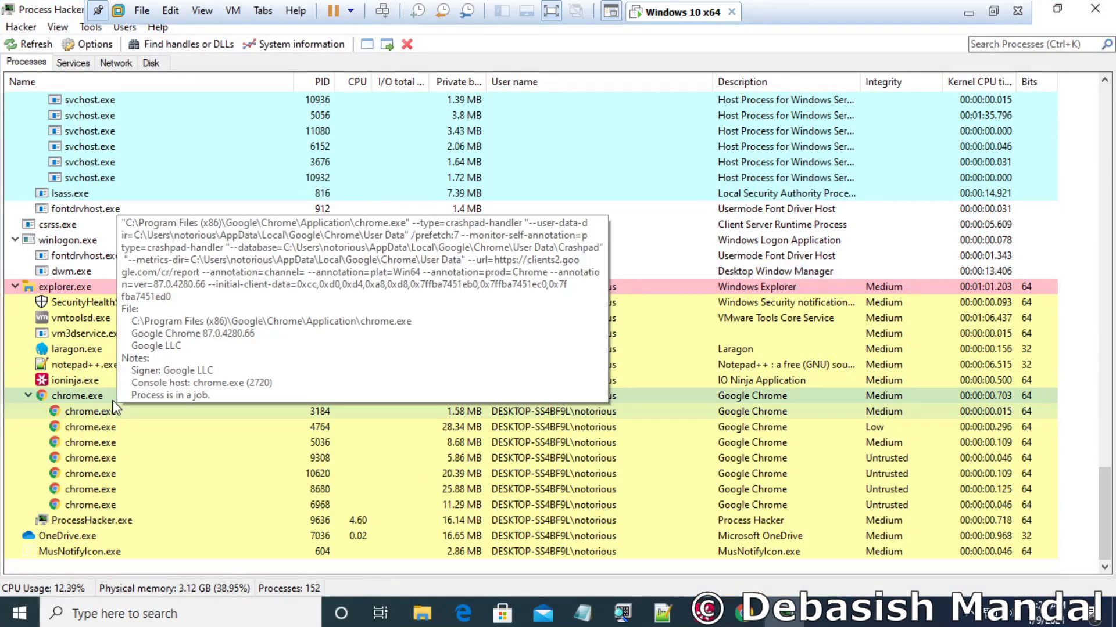
mouse_move(89, 443)
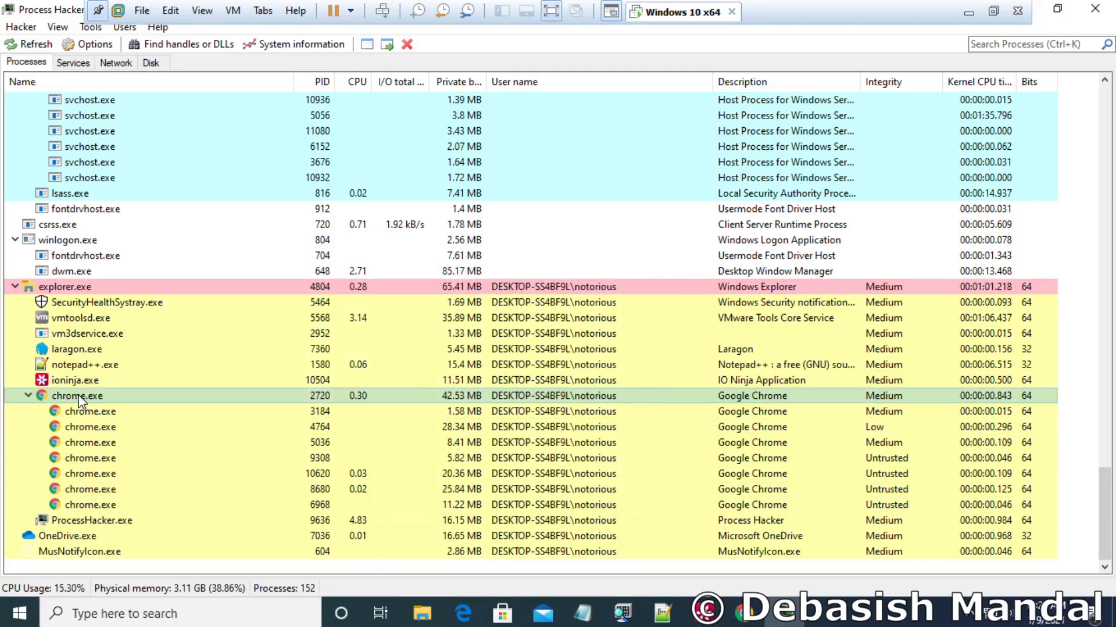
mouse_move(77, 395)
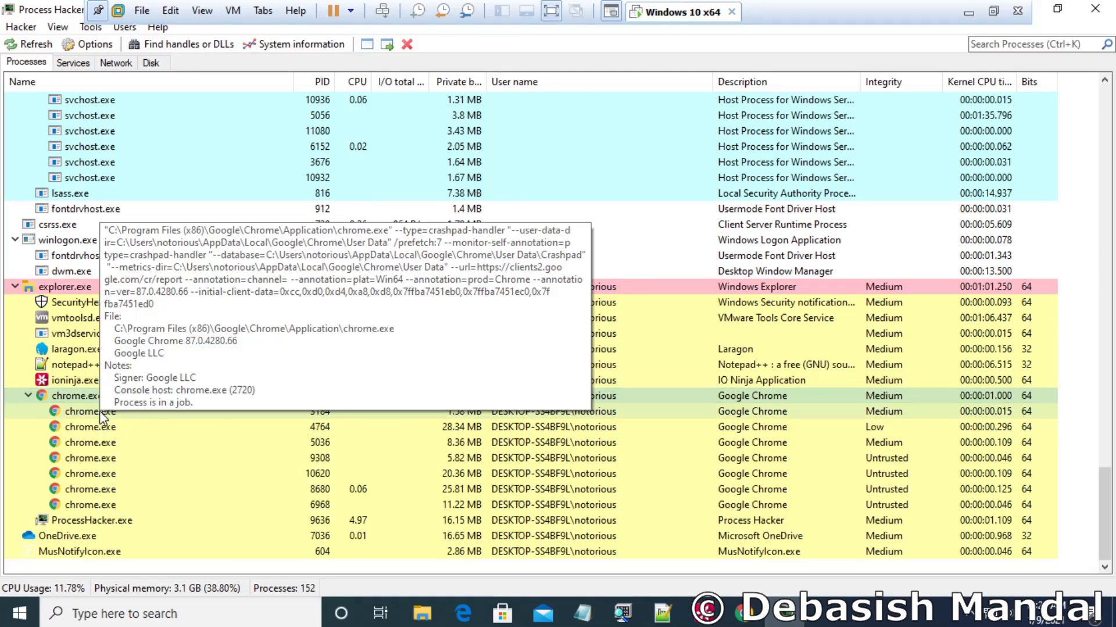
mouse_move(139, 454)
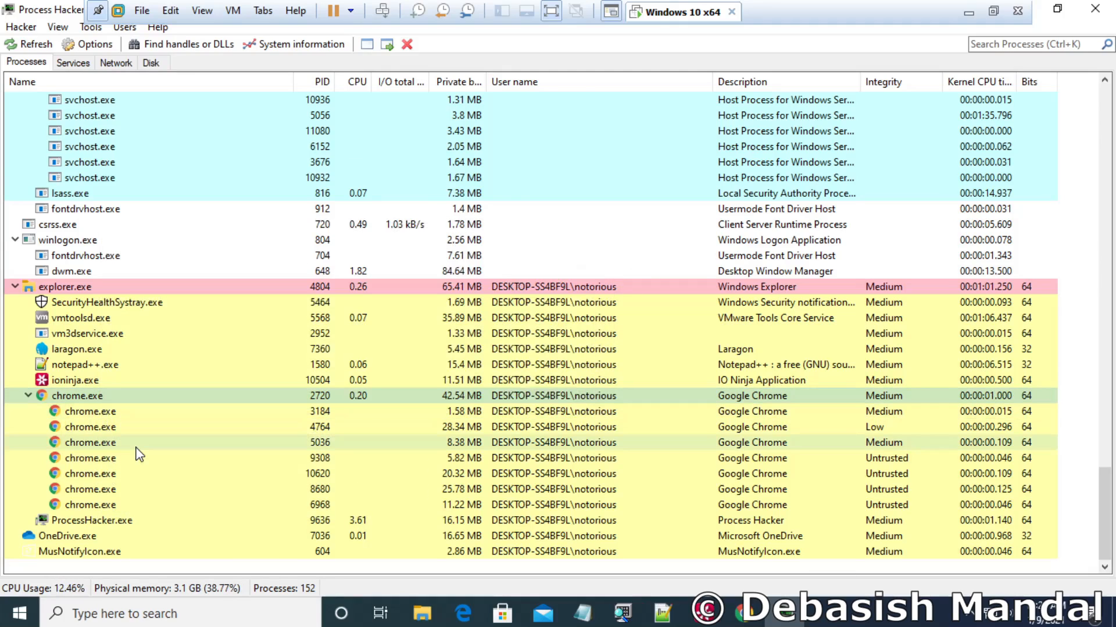
Step: Select chrome.exe (PID 6968) in Process Hacker and open its Properties
click(90, 412)
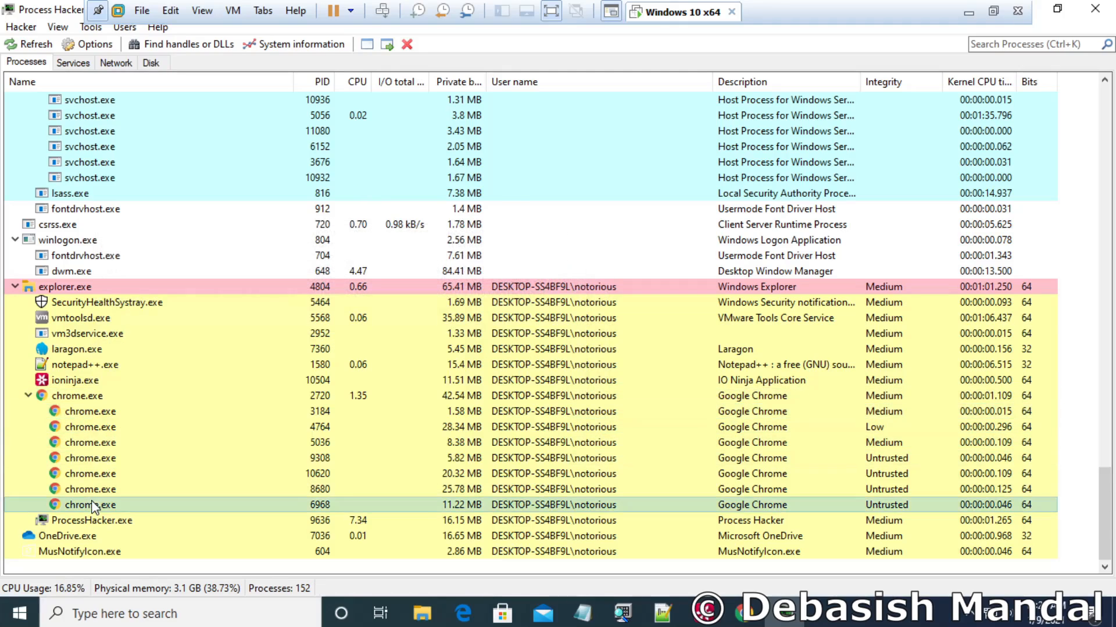
right_click(90, 504)
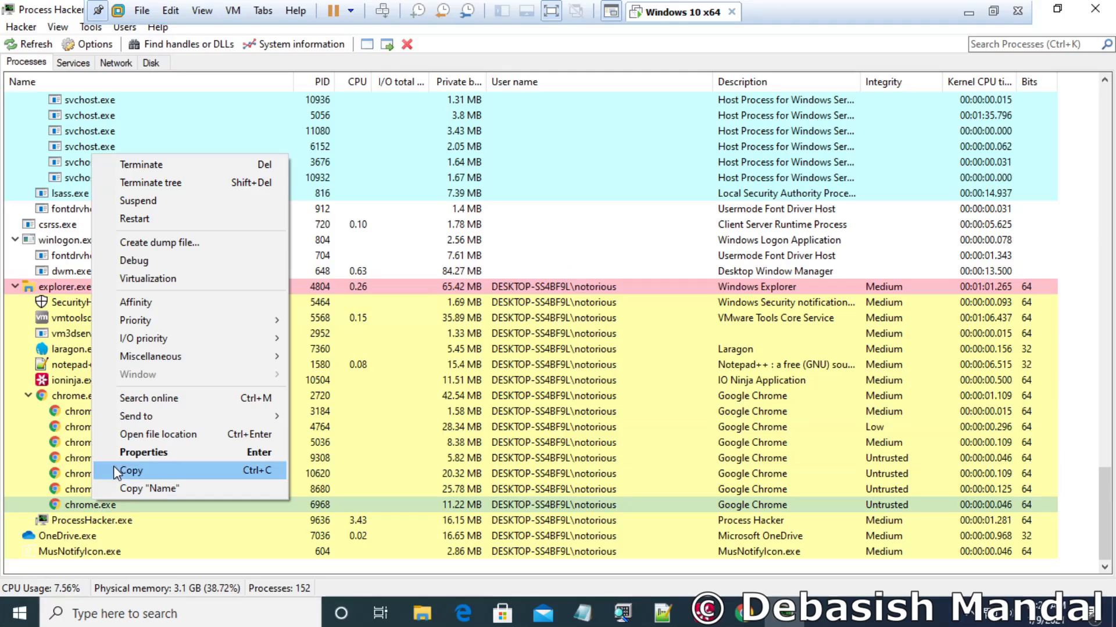
mouse_move(143, 452)
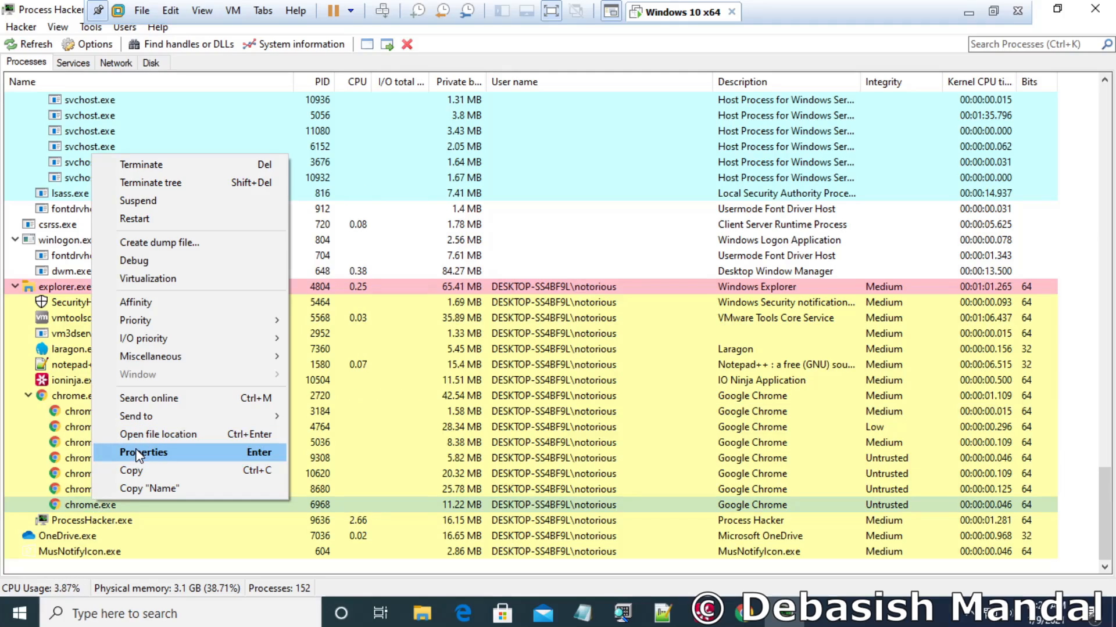
click(144, 452)
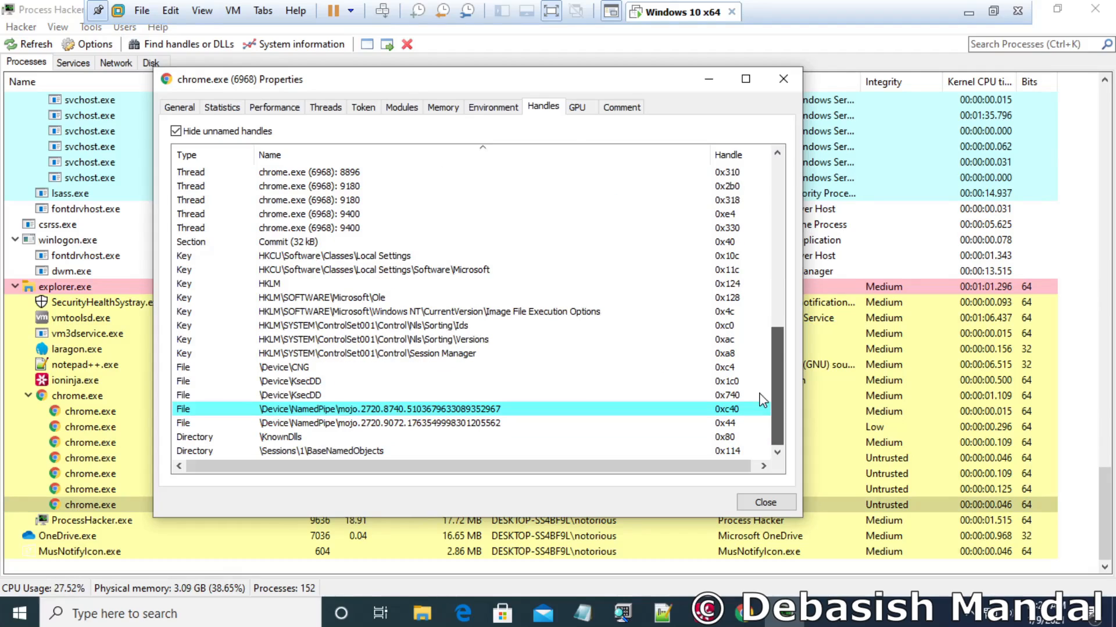
Step: Select the \Device\NamedPipe\mojo file handle rows on the Handles tab of chrome.exe 6968
click(403, 423)
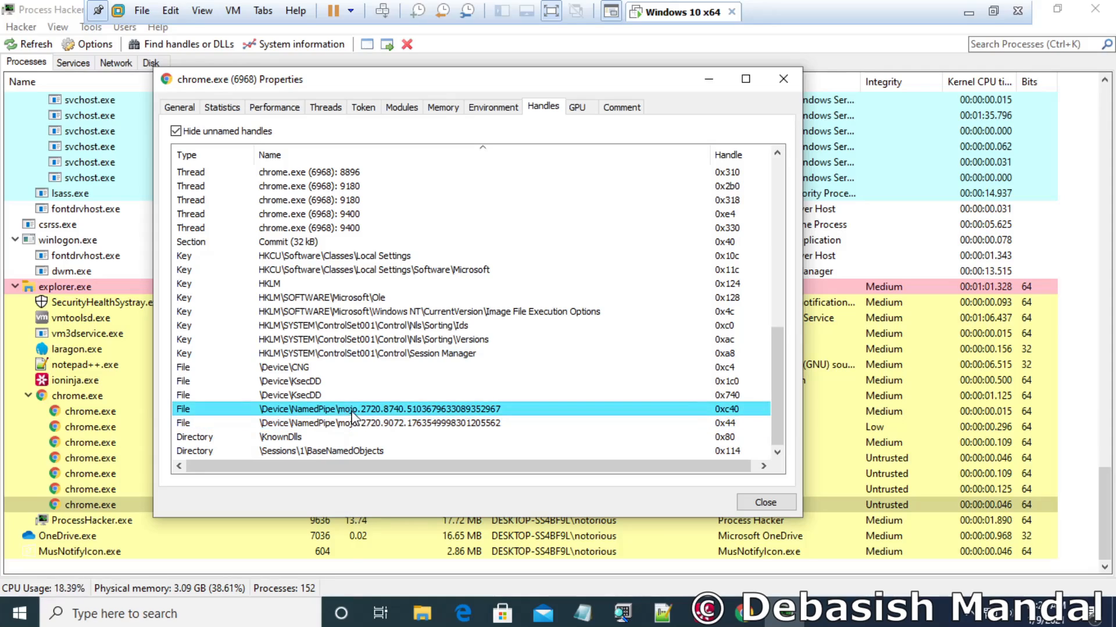
click(581, 613)
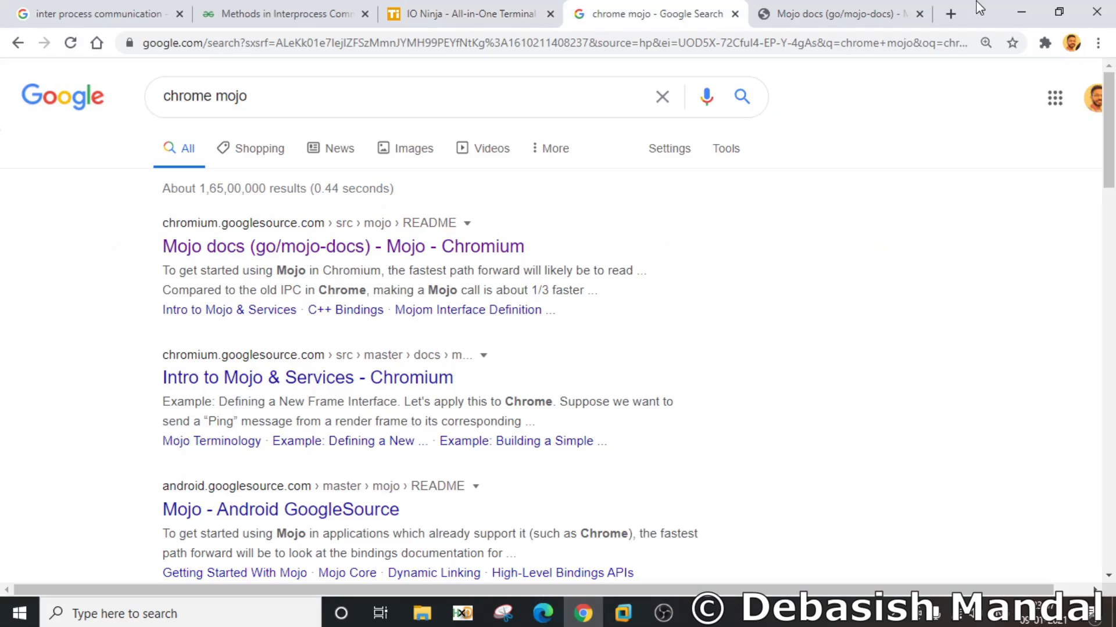
Step: Read the Chromium Mojo docs tab, close it, and return to the VM's Process Hacker handle list
click(825, 14)
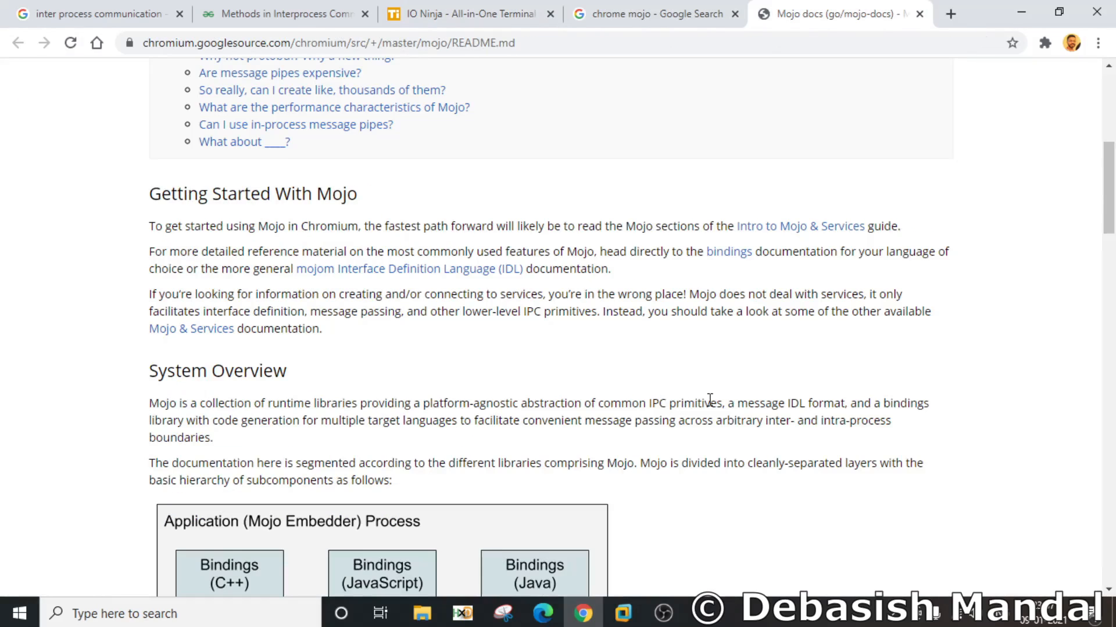
scroll(down, 3)
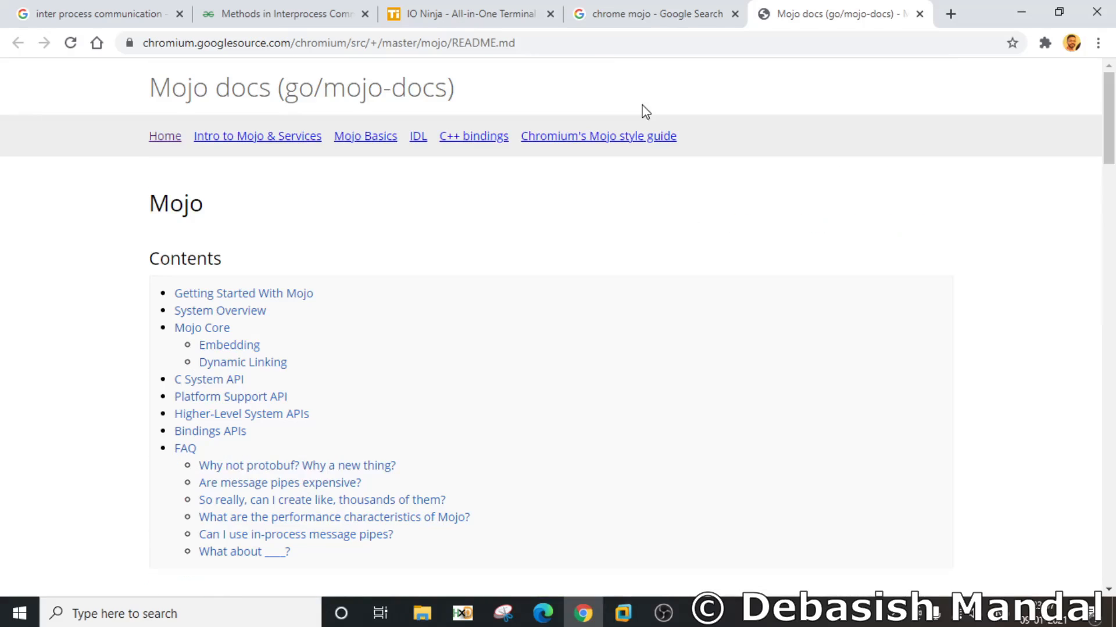
click(654, 14)
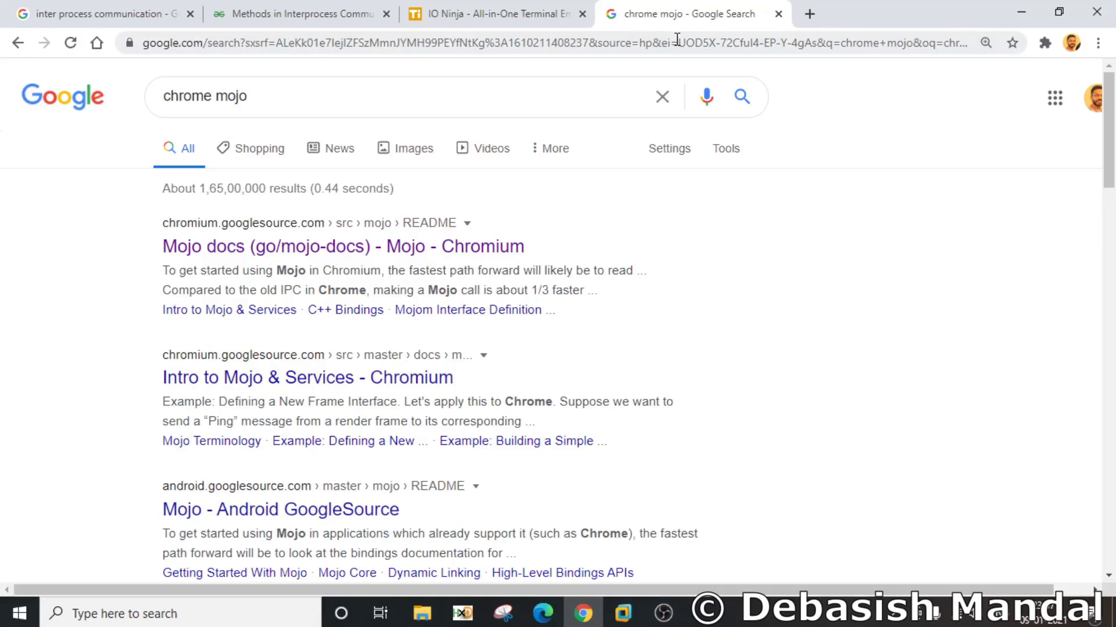
click(495, 14)
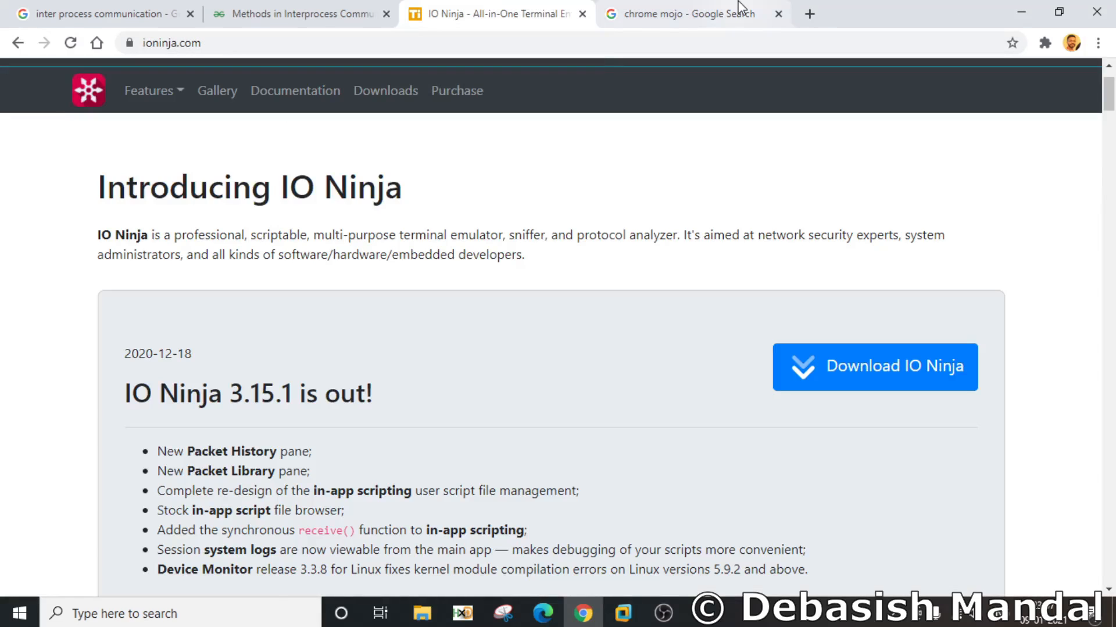
click(776, 14)
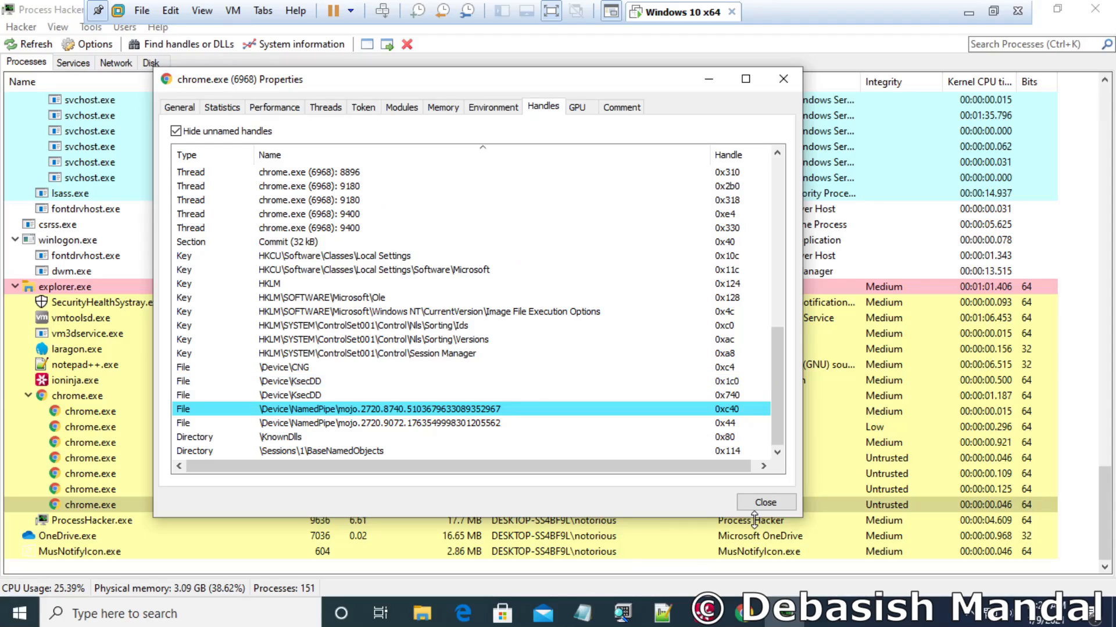
Step: Close the chrome.exe 6968 Properties window in Process Hacker
click(766, 502)
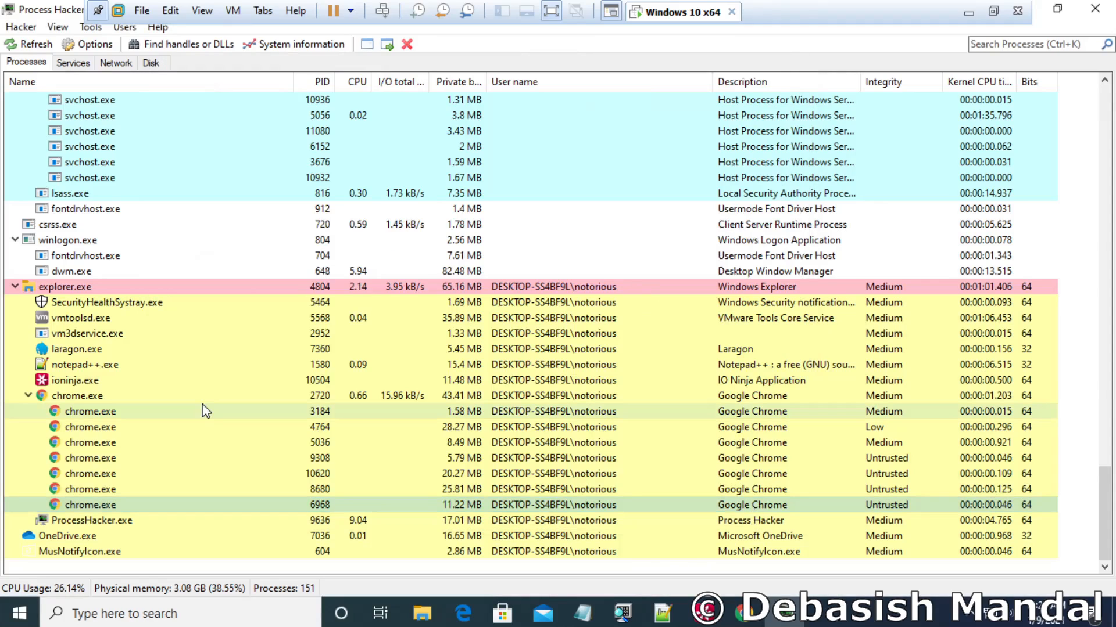
mouse_move(89, 412)
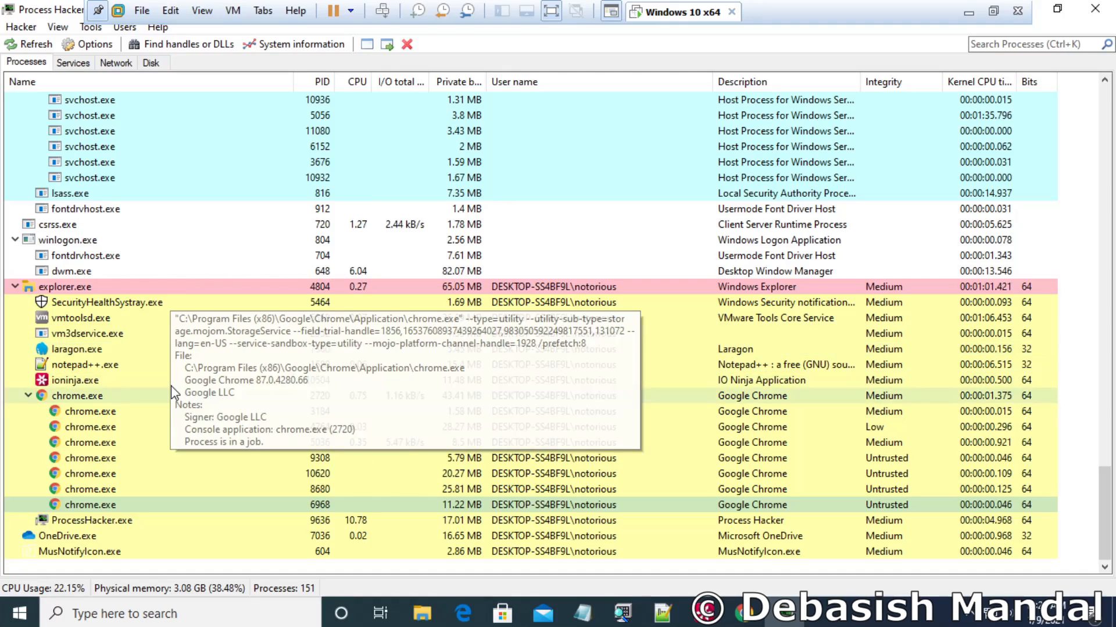
mouse_move(690, 581)
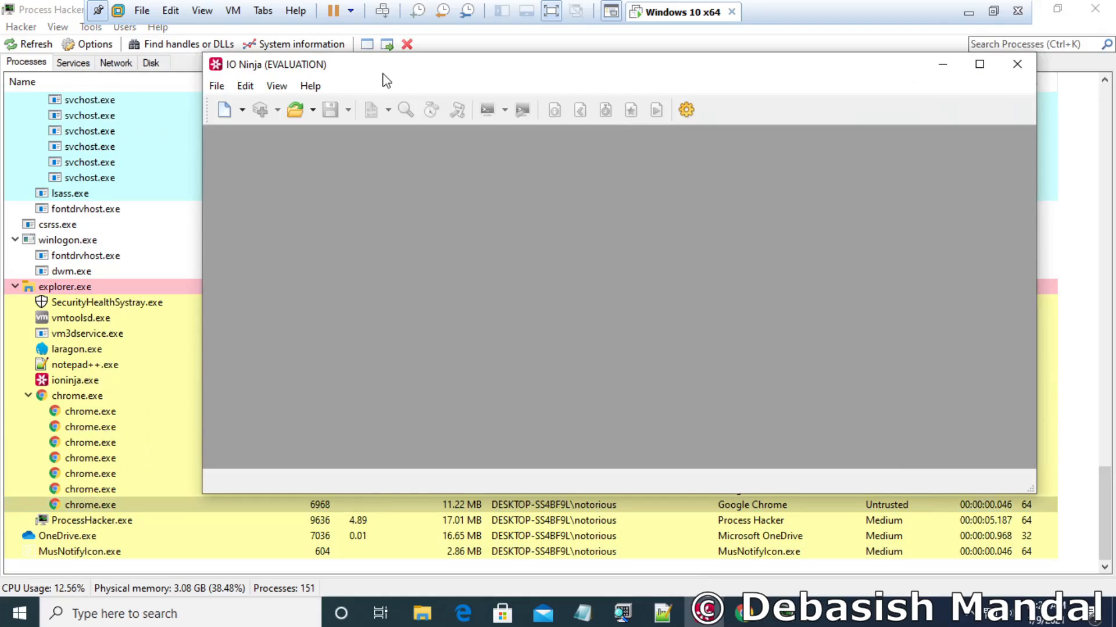
Step: Create a new IO Ninja session of type Pipe Monitor under File Systems
click(457, 109)
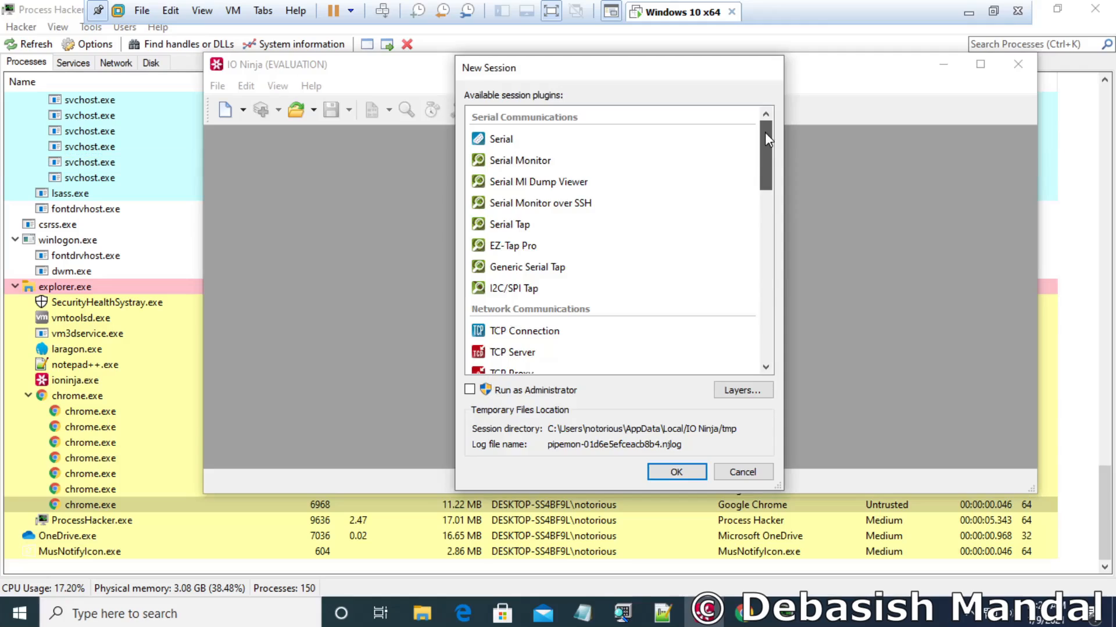
mouse_move(773, 166)
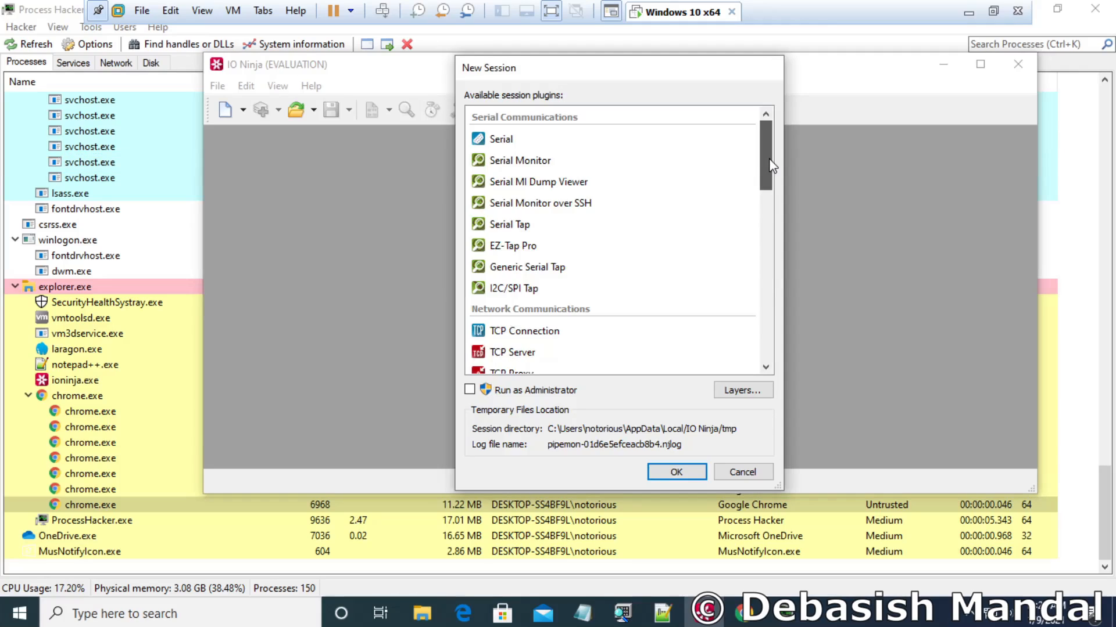
scroll(down, 3)
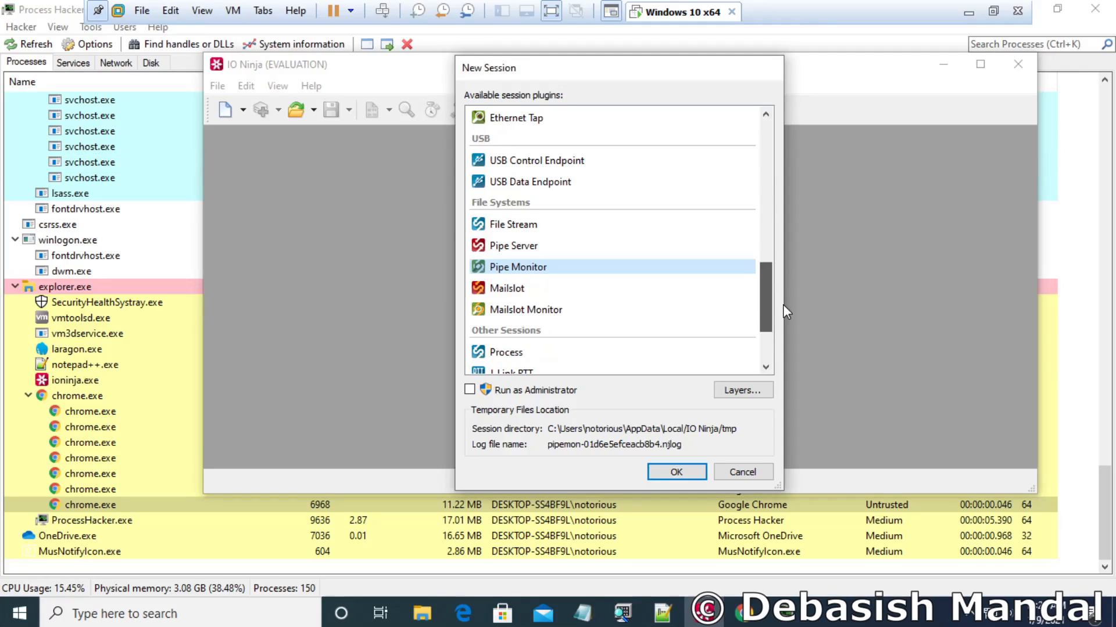
mouse_move(684, 274)
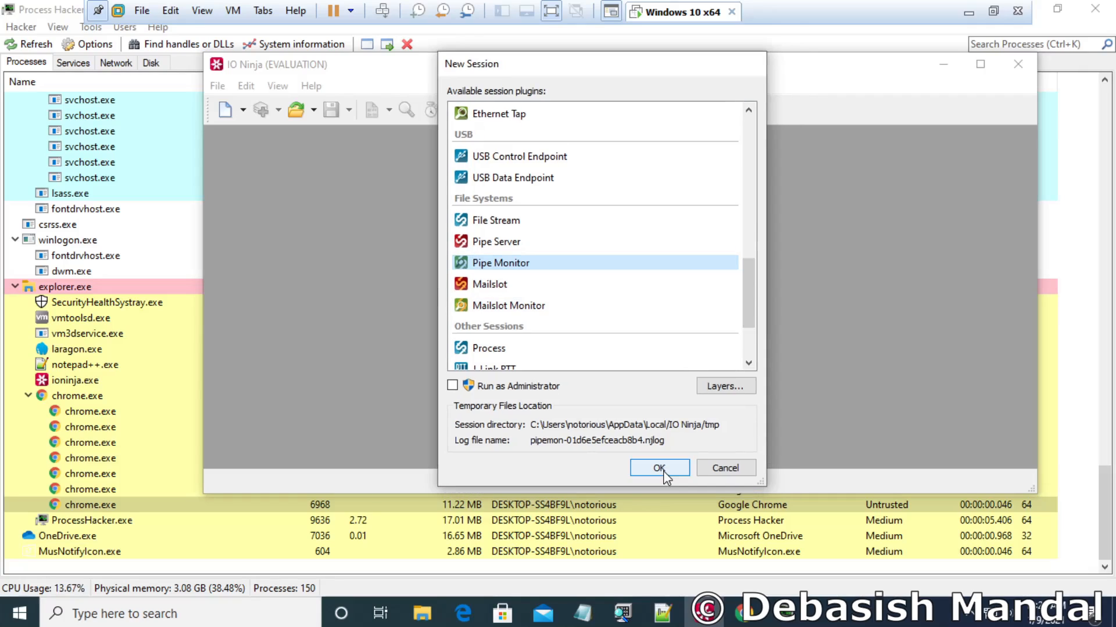
click(658, 467)
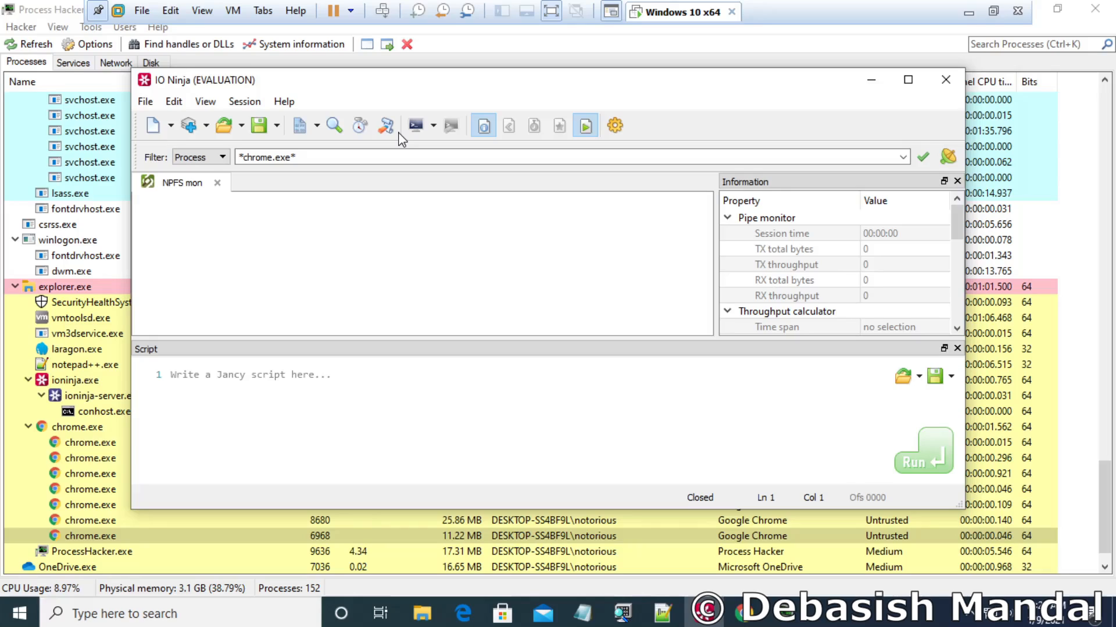
Step: Set the Process filter to *chrome*, start capturing, and close the session after the access-denied error
click(199, 156)
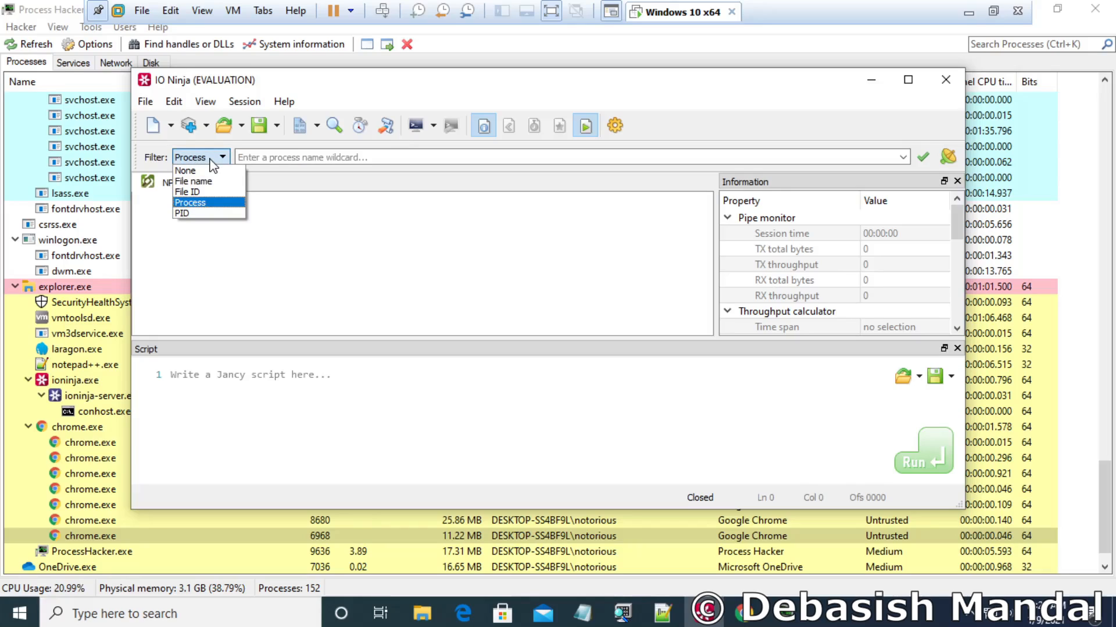
mouse_move(192, 181)
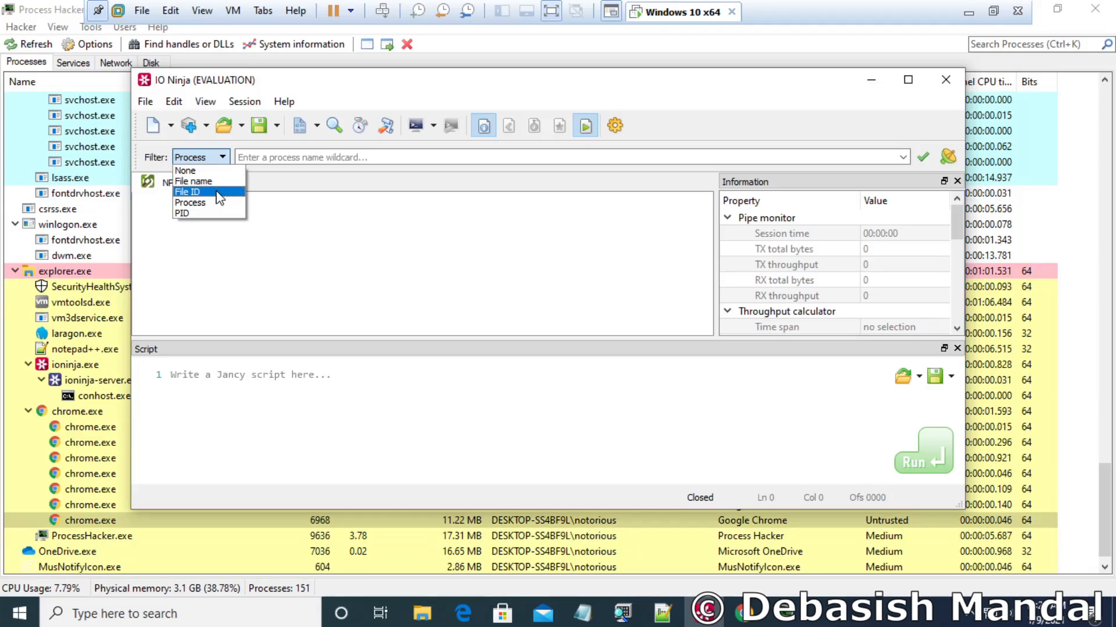
mouse_move(222, 196)
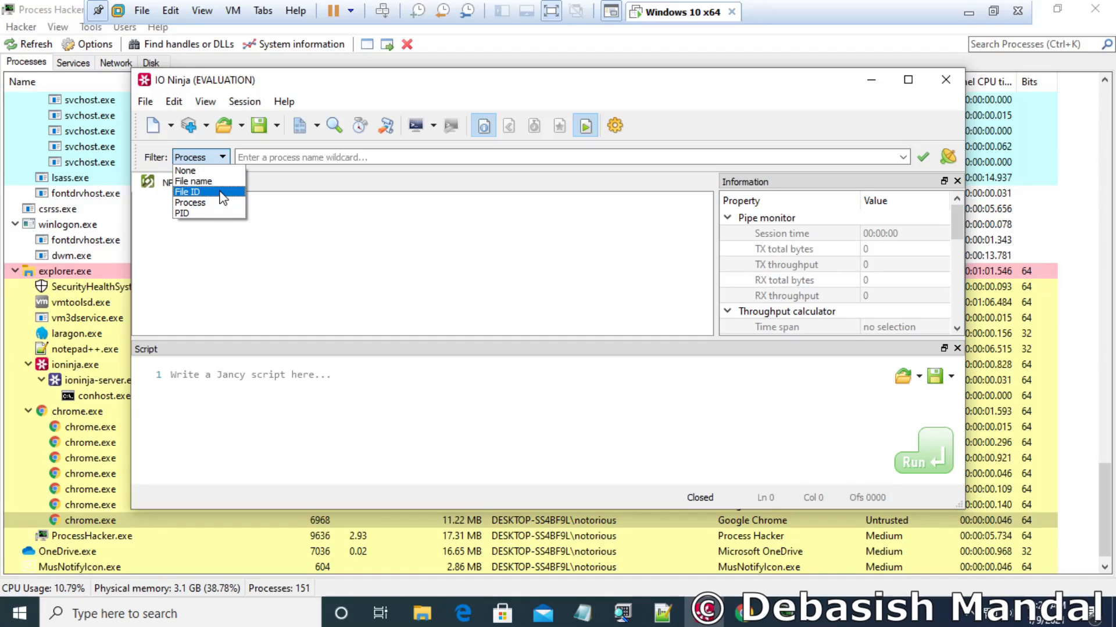
click(189, 202)
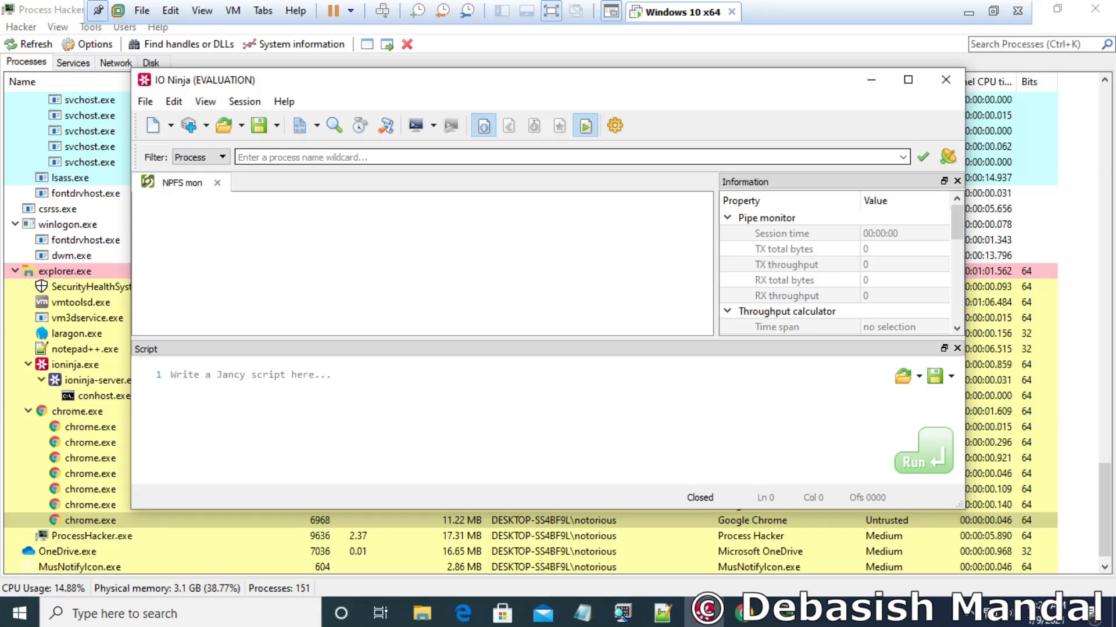
text(*chrome*)
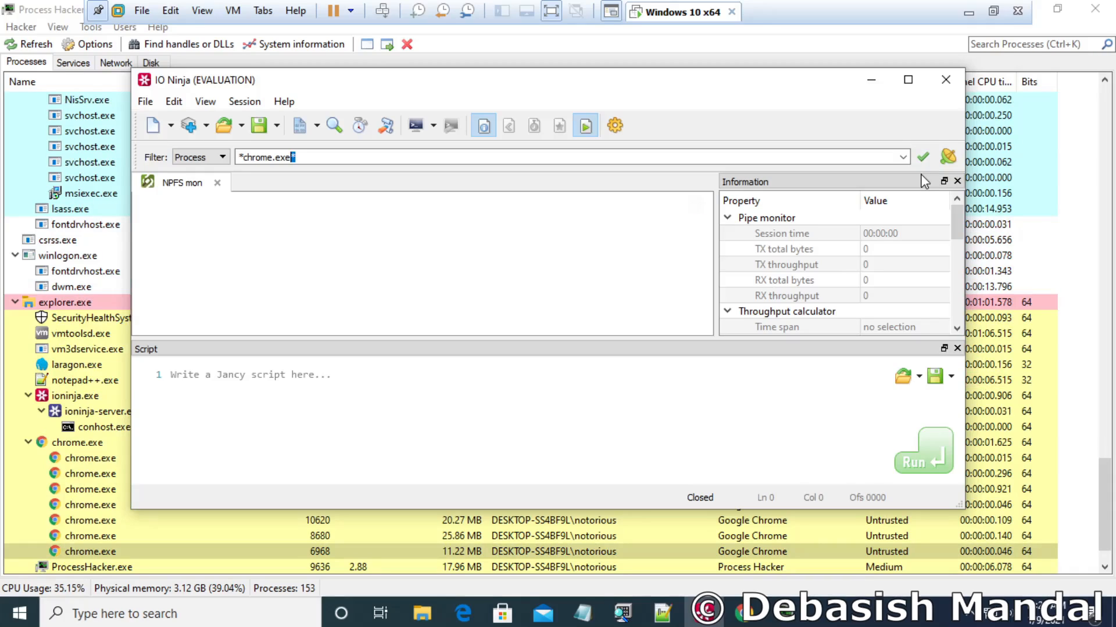
click(584, 126)
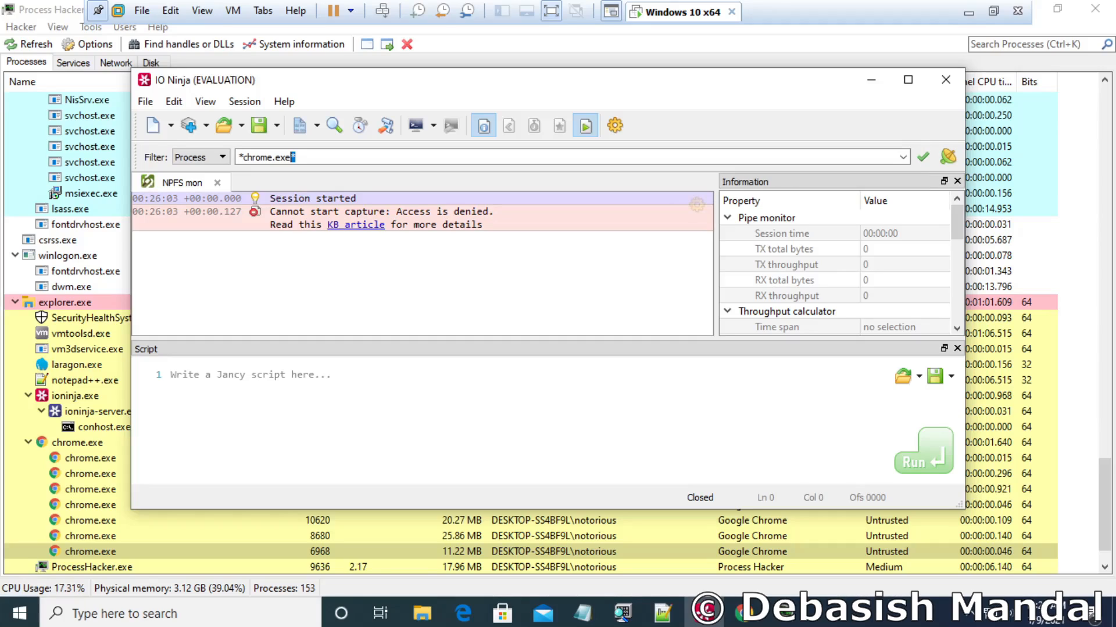
click(19, 613)
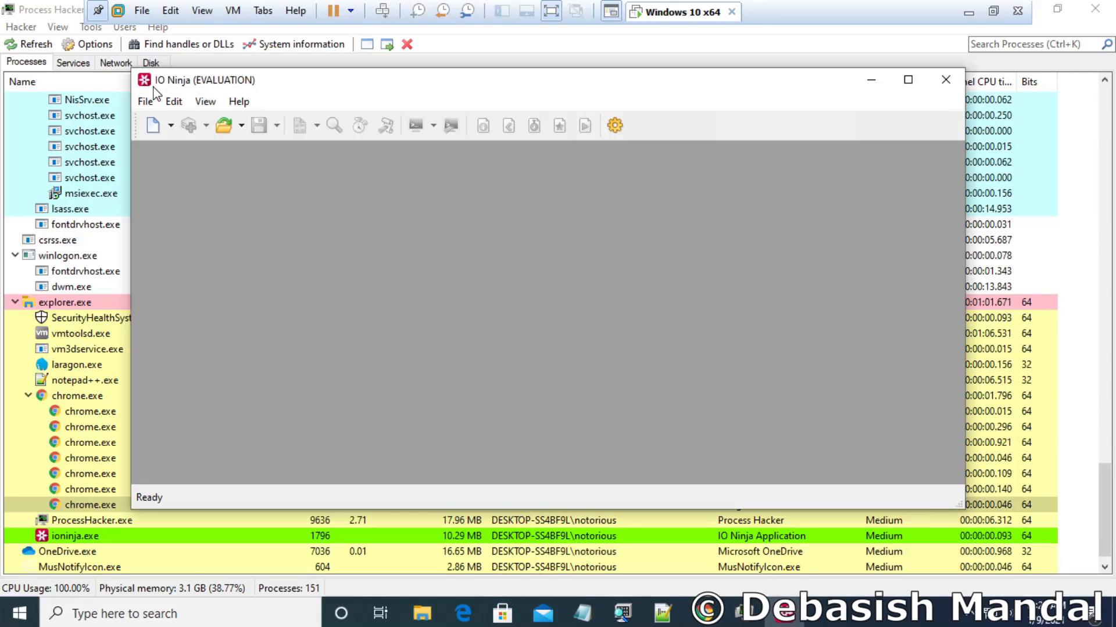
Step: Create a new Pipe Monitor session as administrator with the *chrome.exe* process filter entered
click(146, 101)
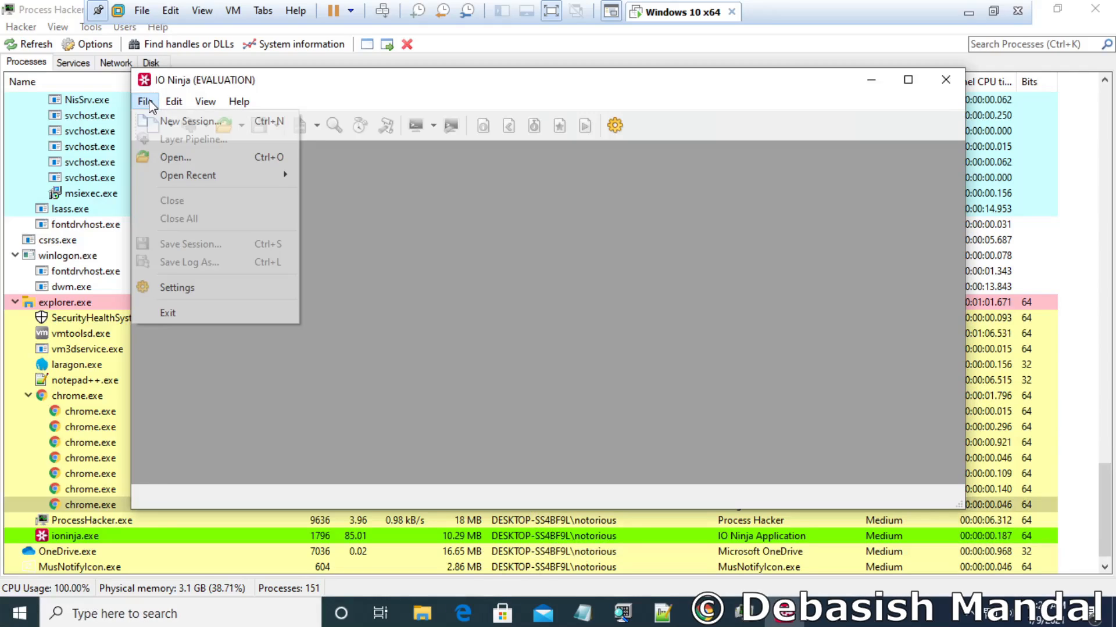
click(188, 120)
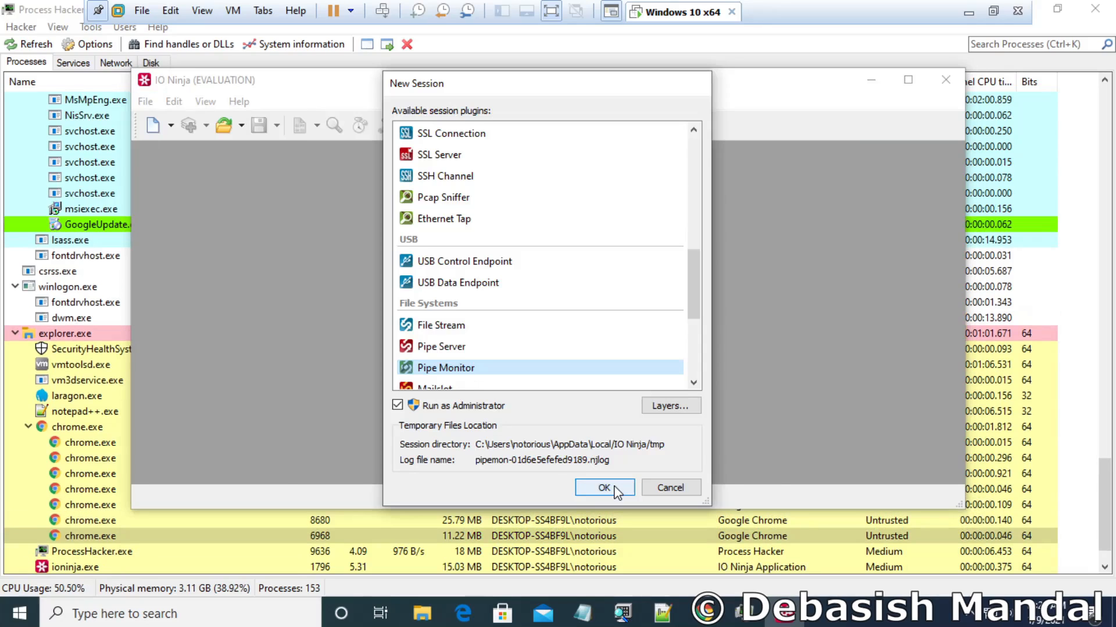
click(603, 487)
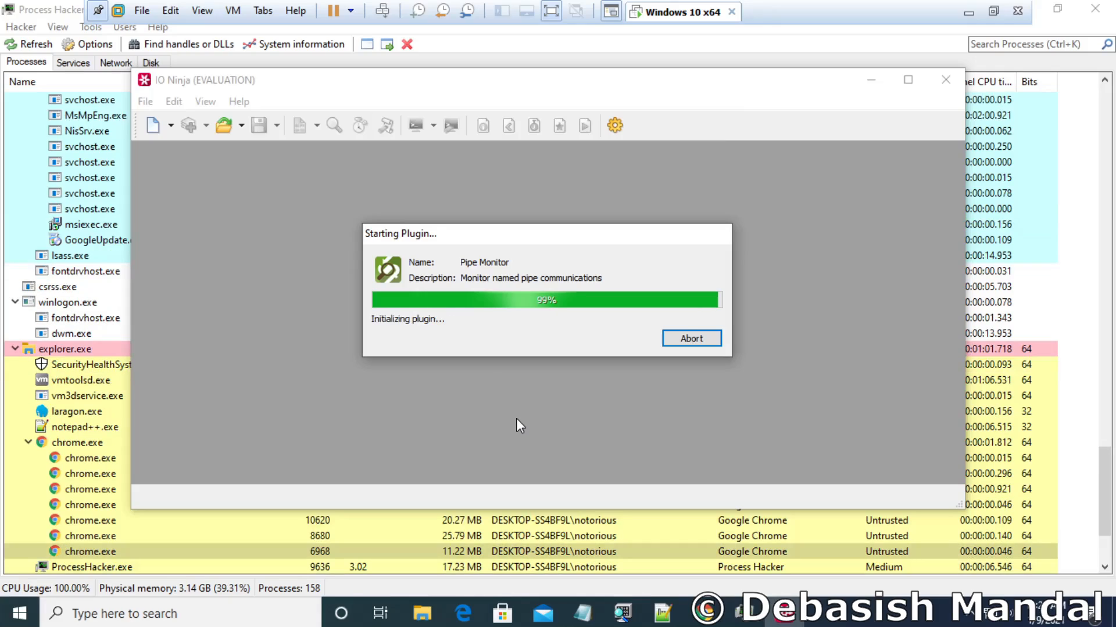
click(222, 157)
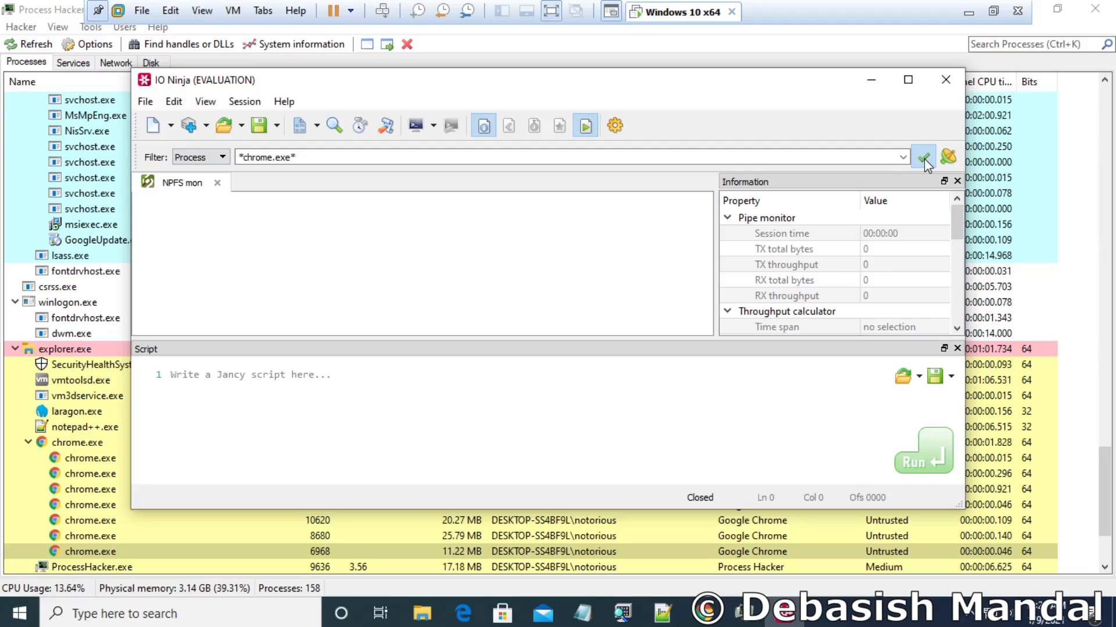
Step: Apply the *chrome.exe* filter and start capturing Chrome's mojo named-pipe opens
click(924, 157)
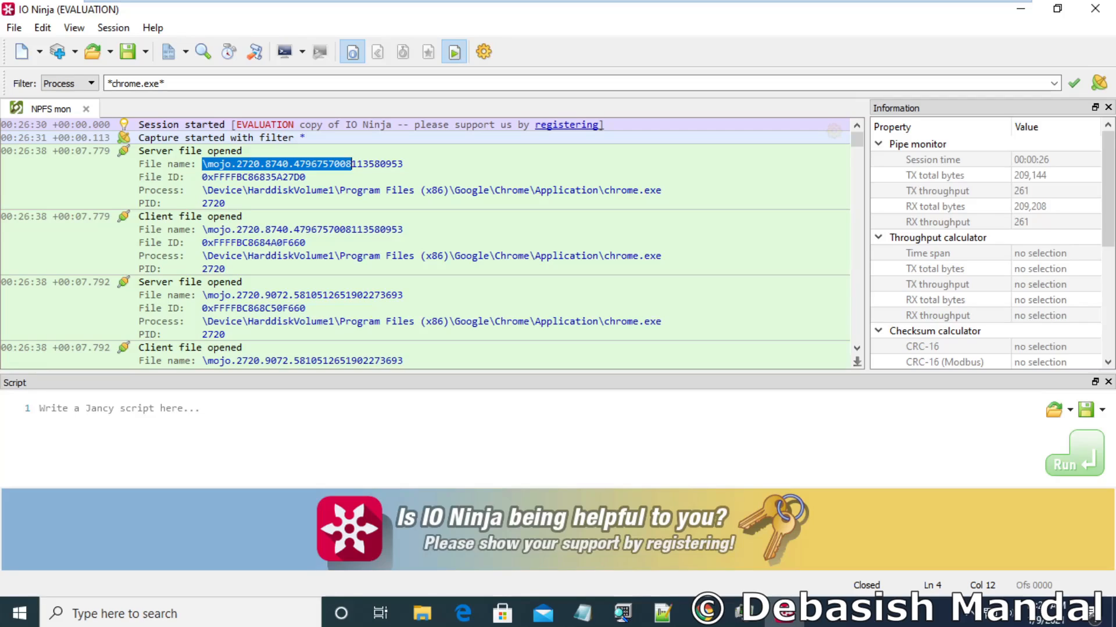
Step: Select the server and client pipe file IDs and the client process ID in the log
click(241, 216)
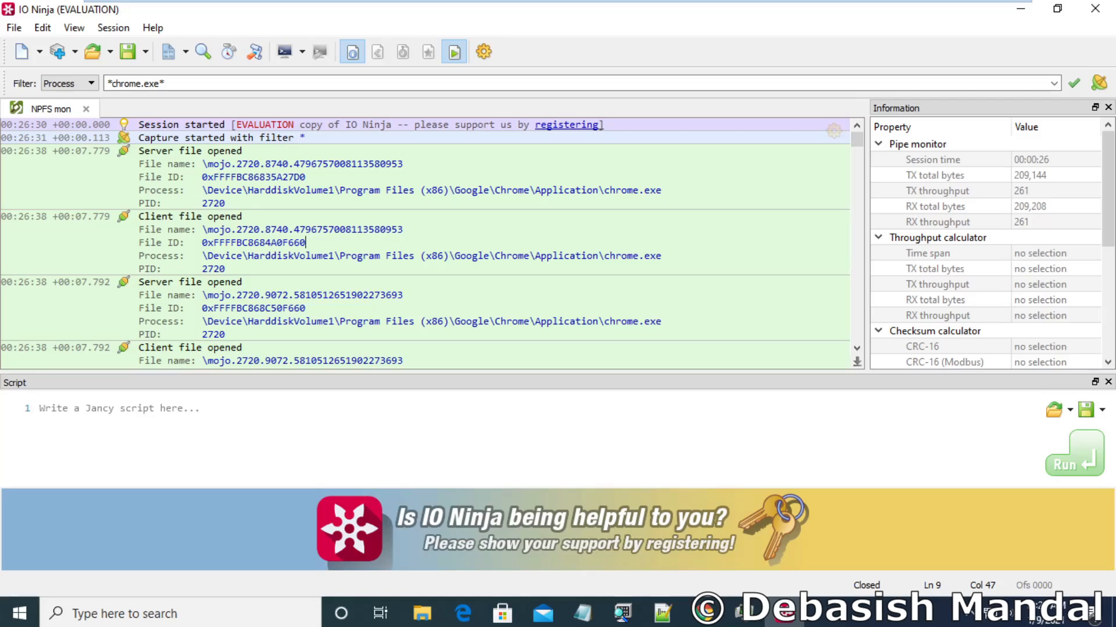
double_click(253, 243)
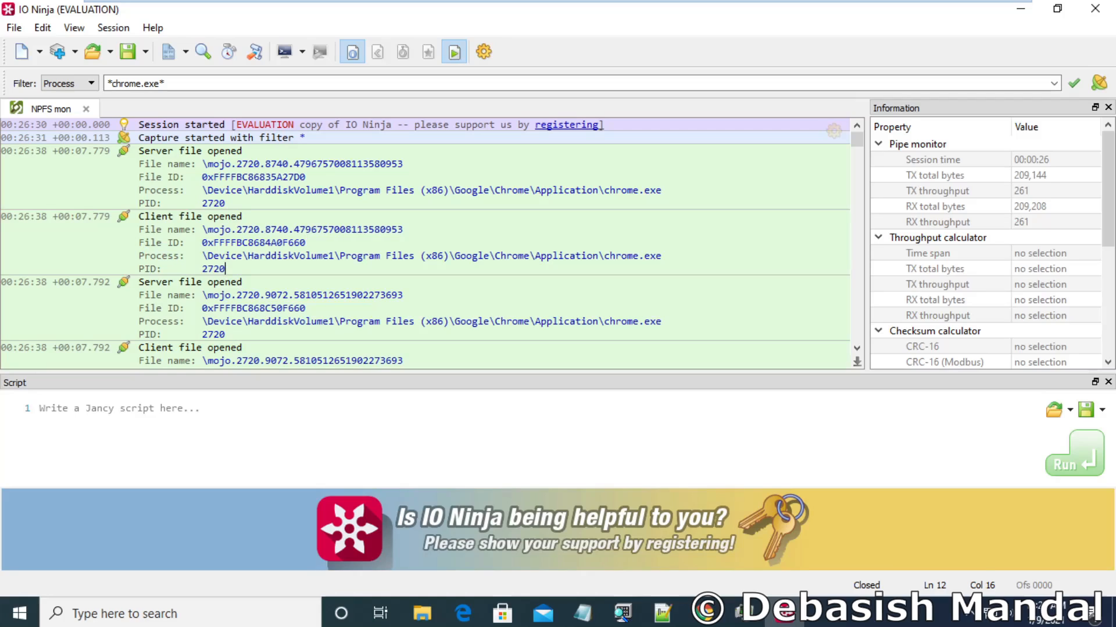
double_click(212, 269)
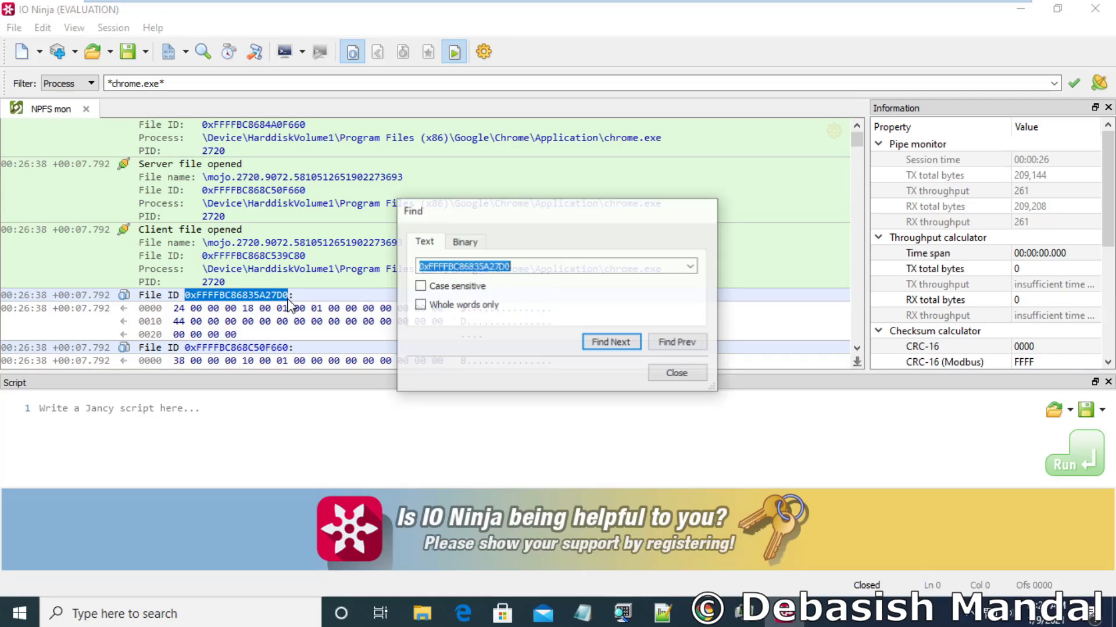
Step: Close the Find dialog, leaving the 0xFFFFBC86835A27D0 data packets in view
click(610, 342)
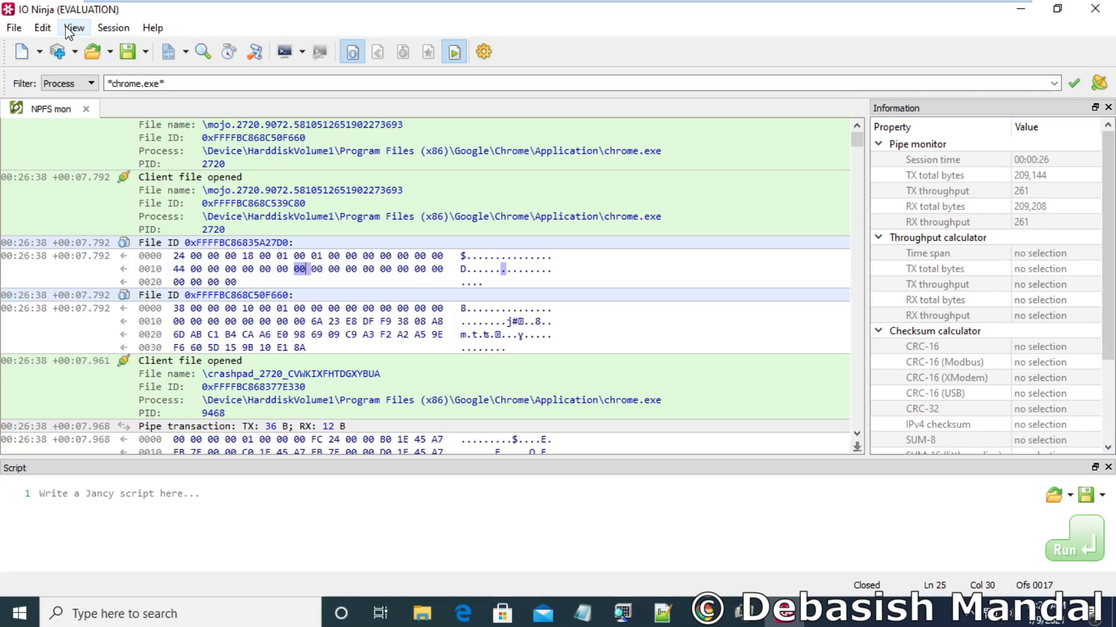
scroll(down, 3)
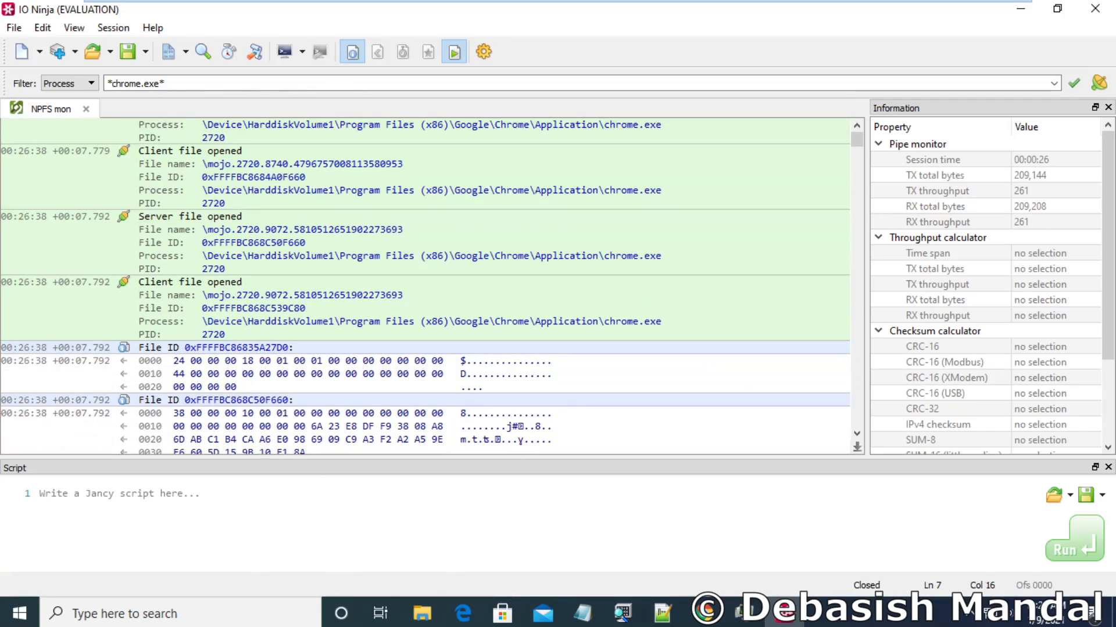
scroll(down, 3)
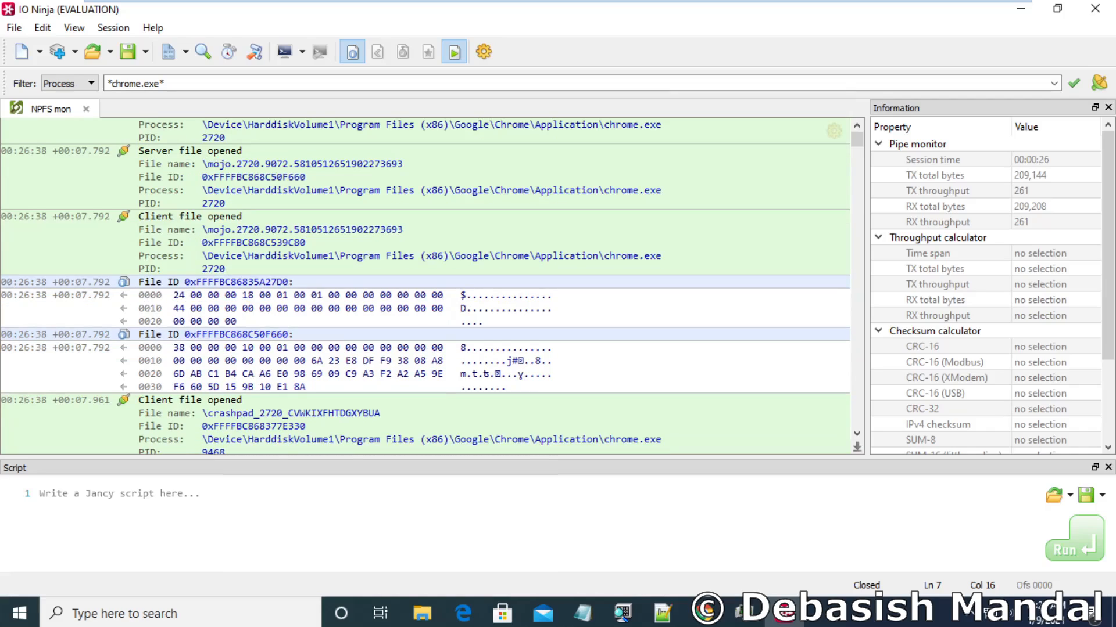
click(179, 296)
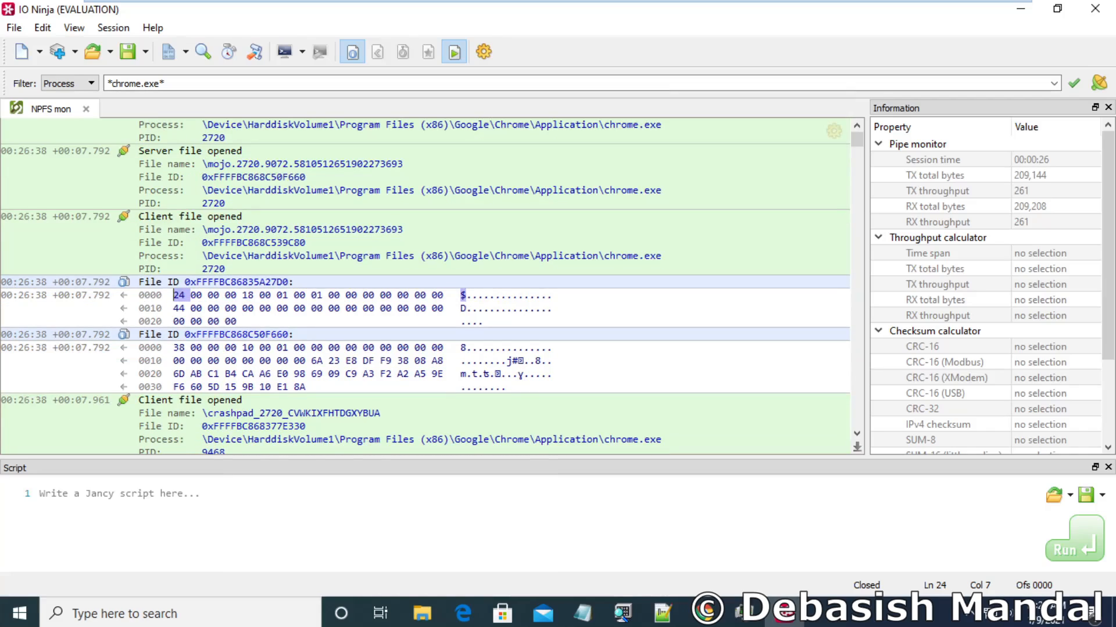
scroll(down, 3)
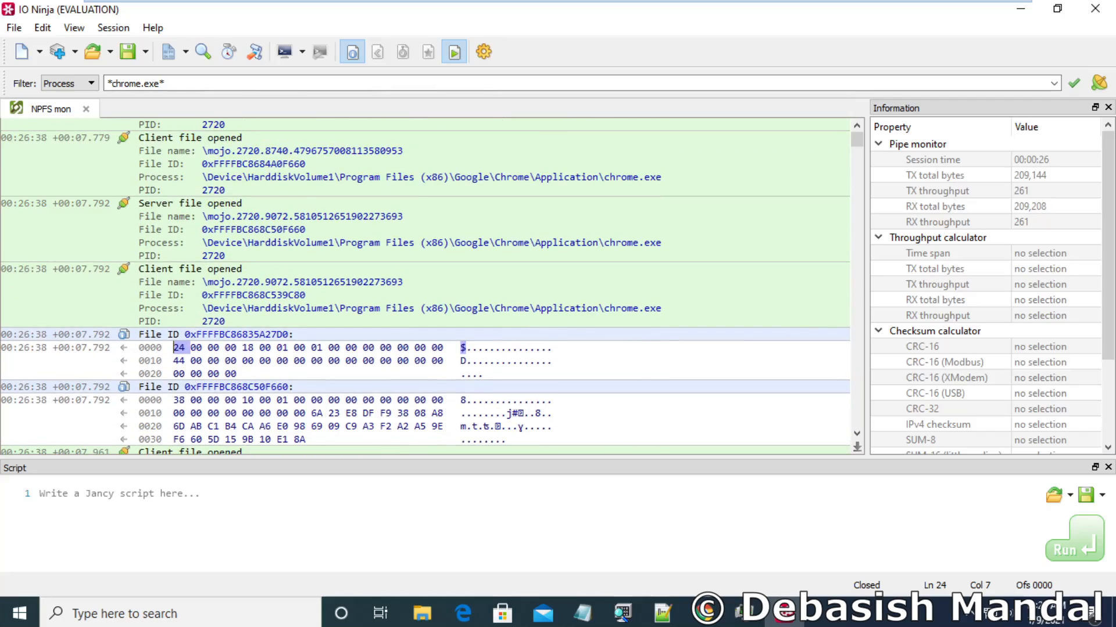
drag(172, 347, 321, 347)
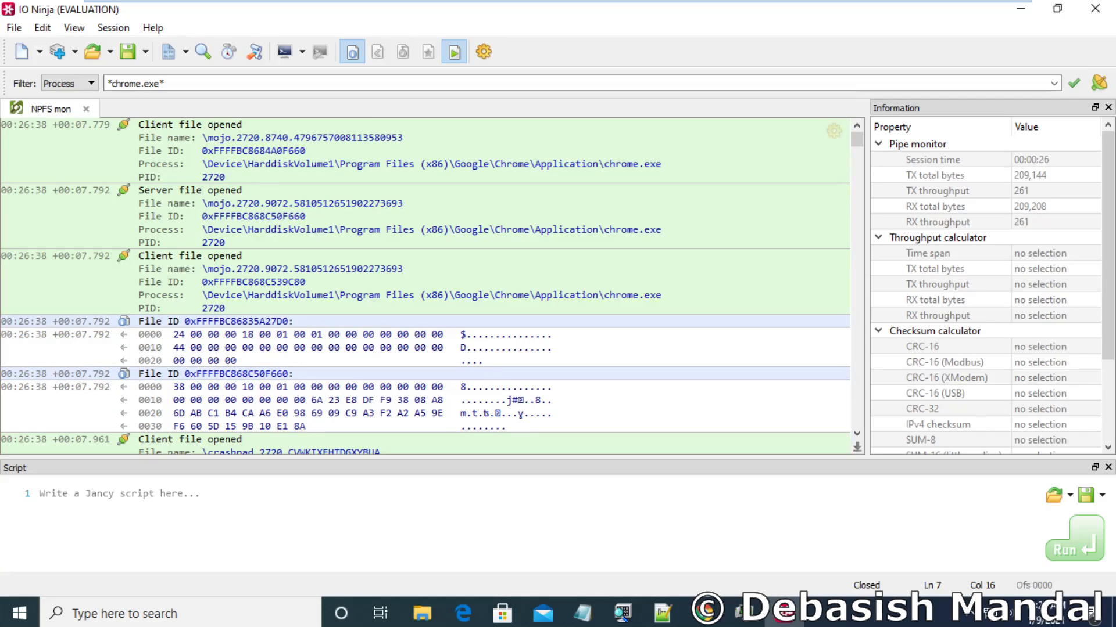
scroll(down, 3)
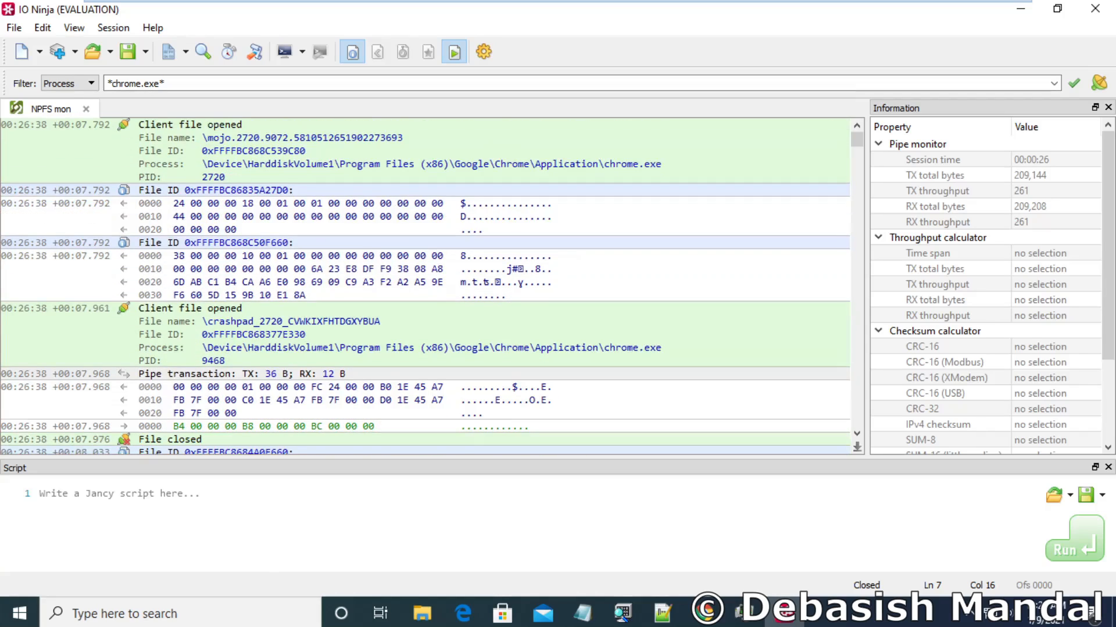
scroll(down, 3)
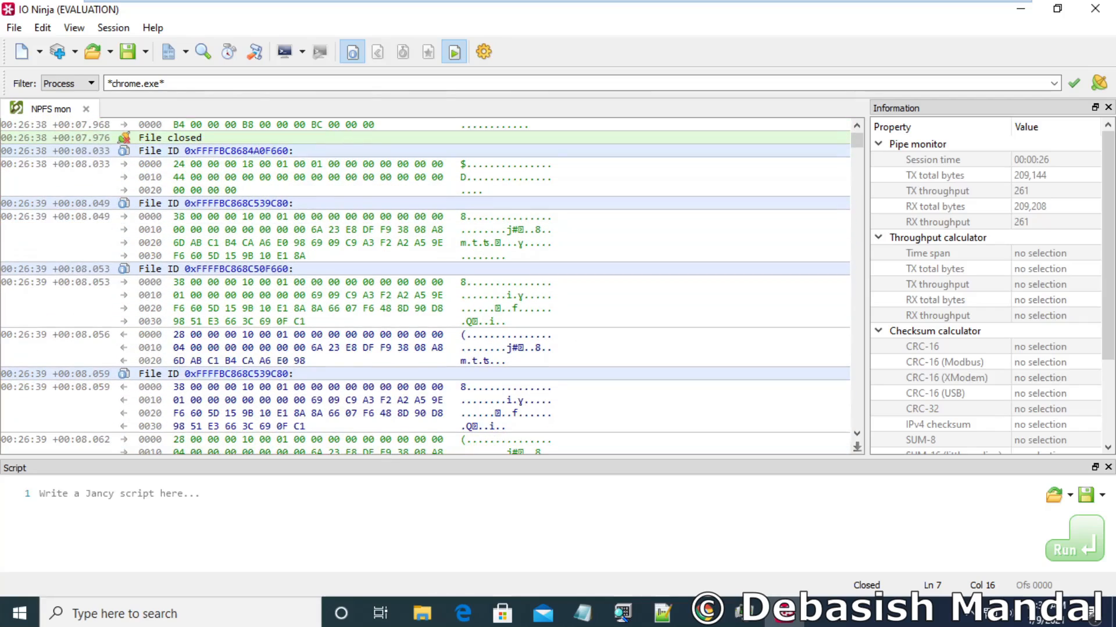
scroll(down, 3)
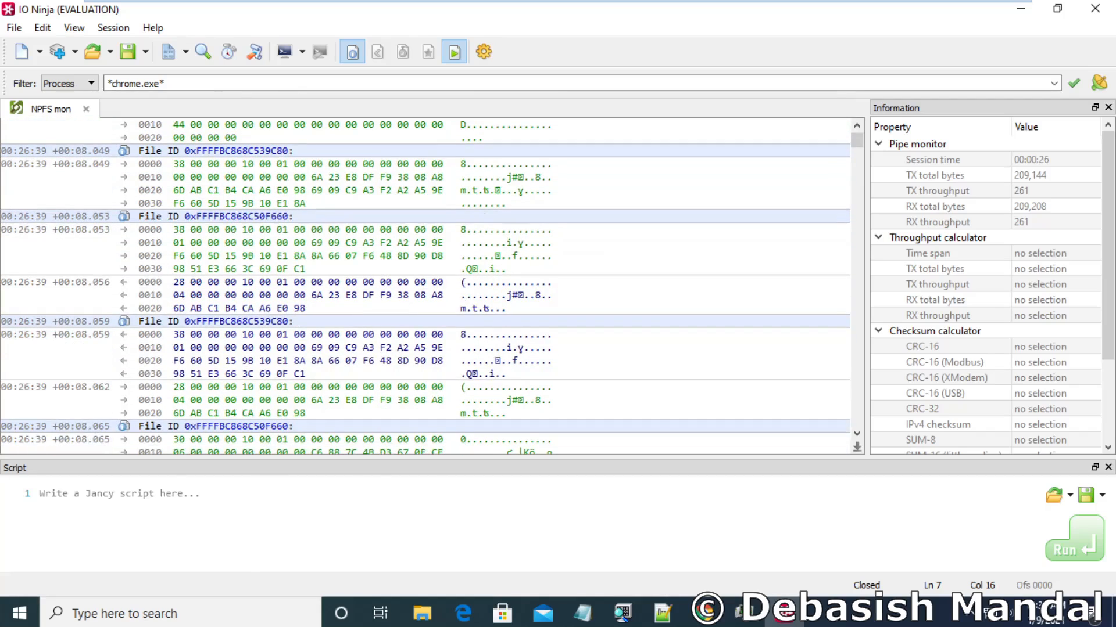
scroll(down, 3)
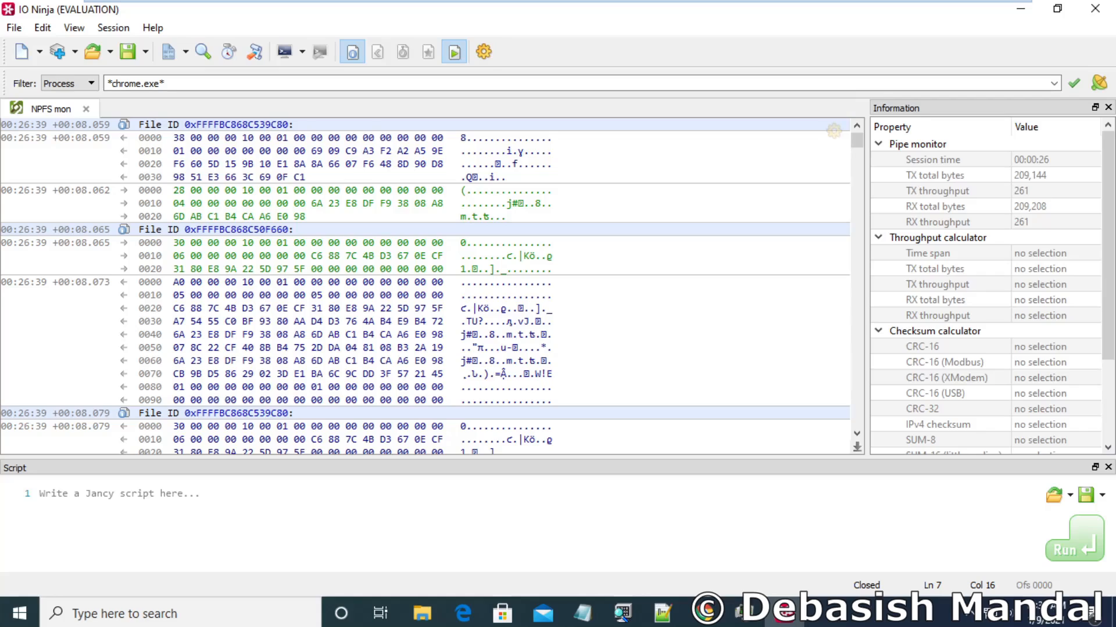
scroll(down, 3)
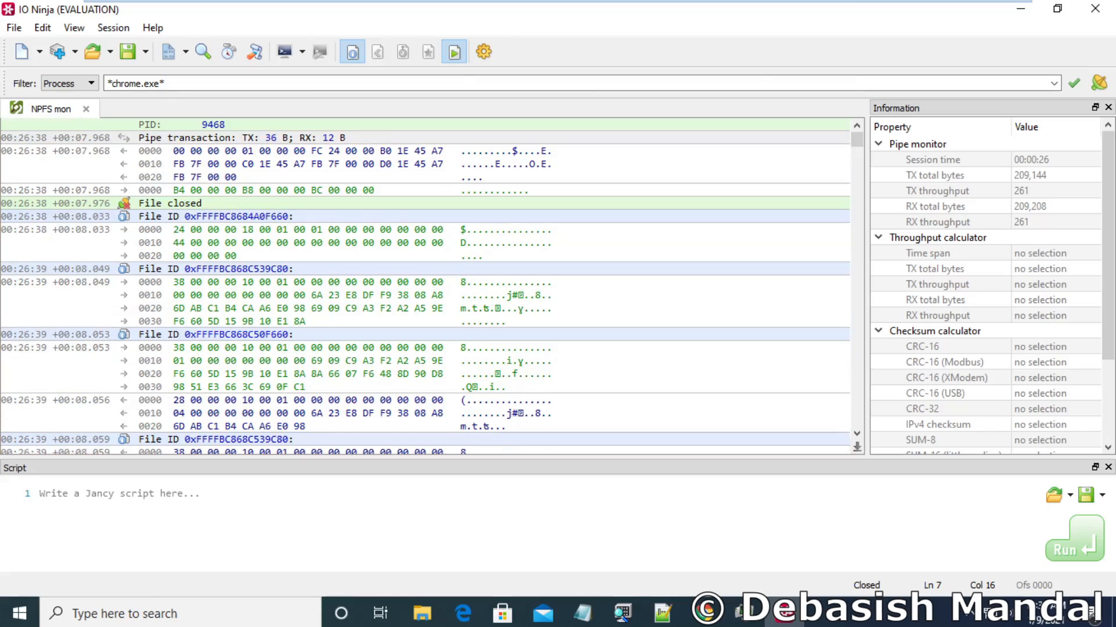
mouse_move(65, 46)
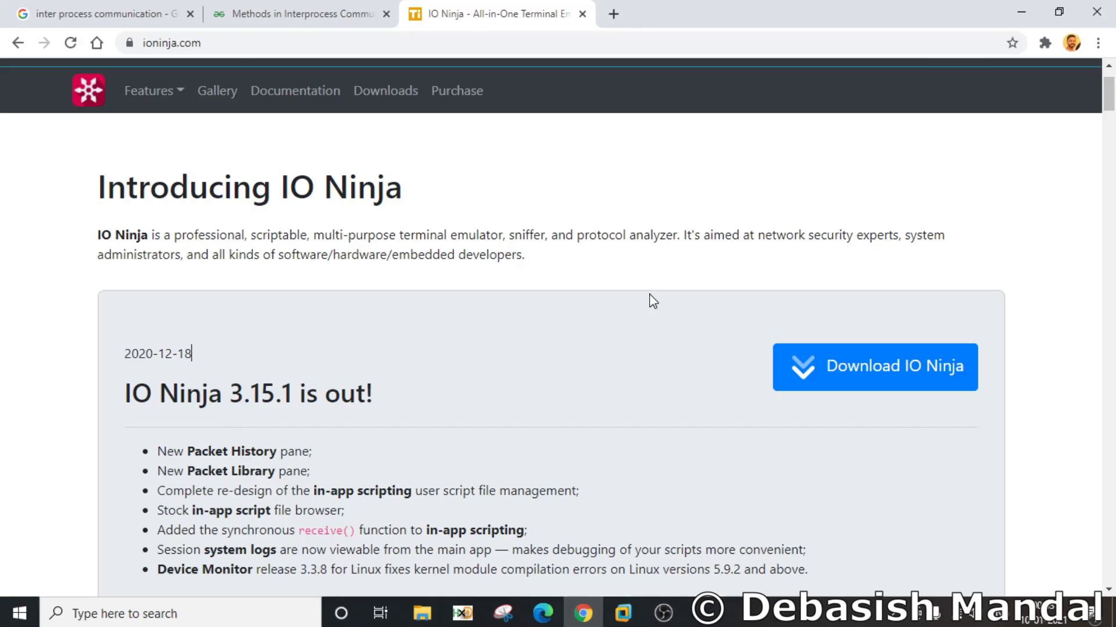
mouse_move(606, 253)
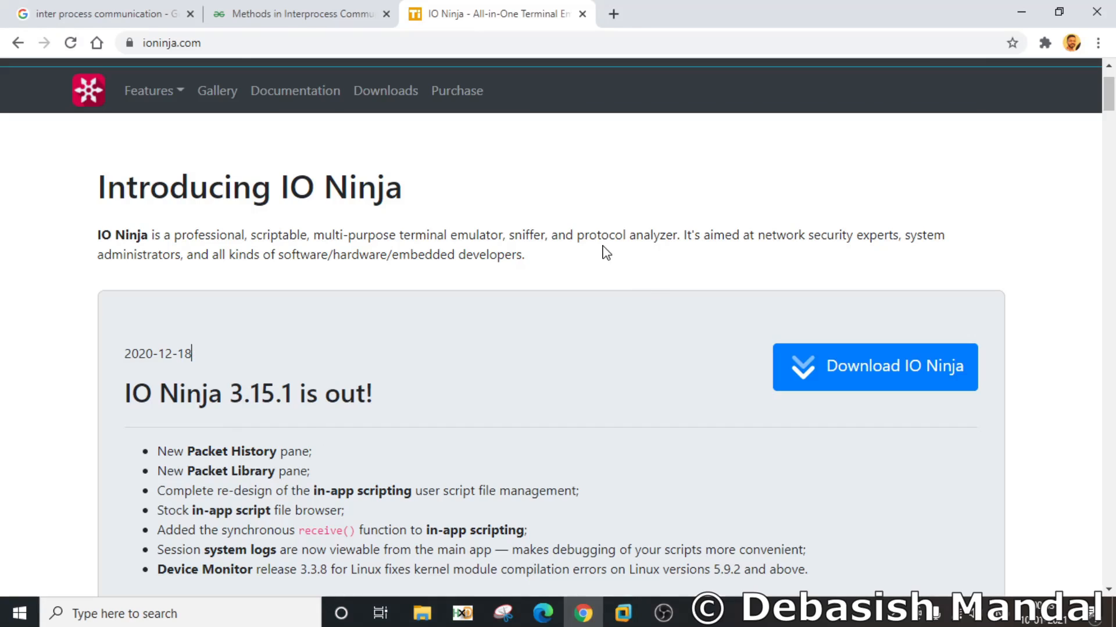